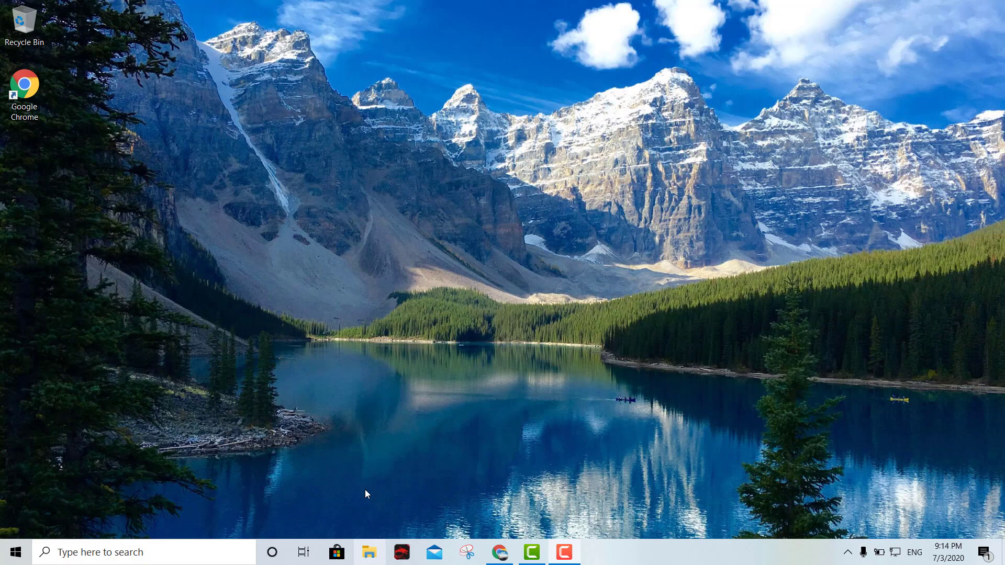
Step: Browse to Documents in File Explorer, look inside the empty New folder (3), and return to Documents
{"action": "left_click", "coordinate": [367, 551]}
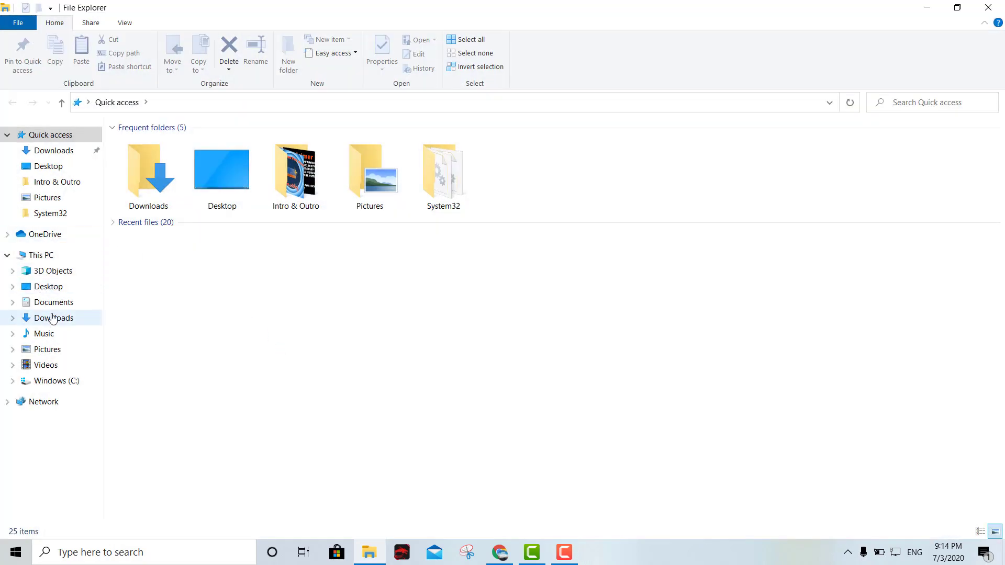
{"action": "left_click", "coordinate": [52, 301]}
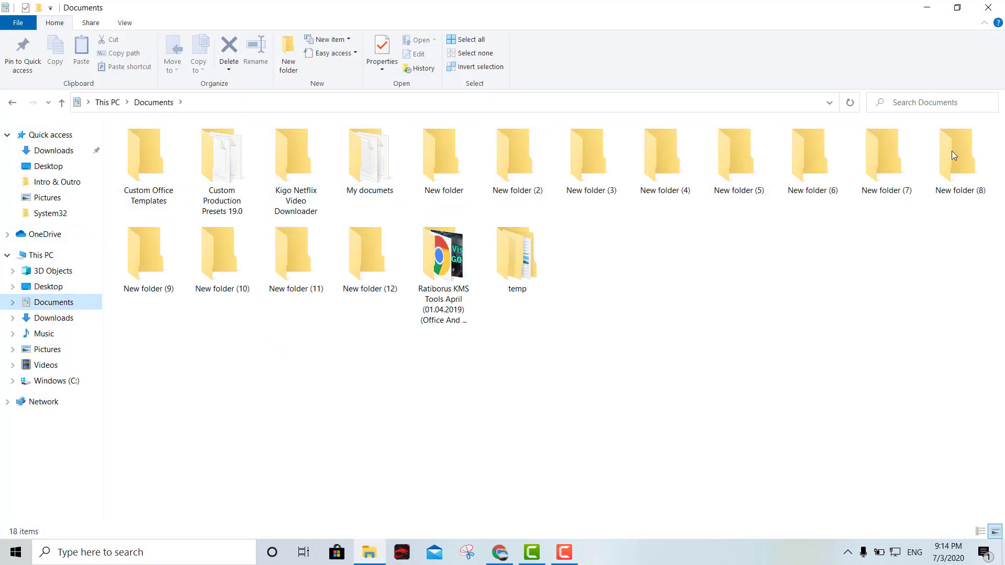
{"action": "left_click", "coordinate": [369, 153]}
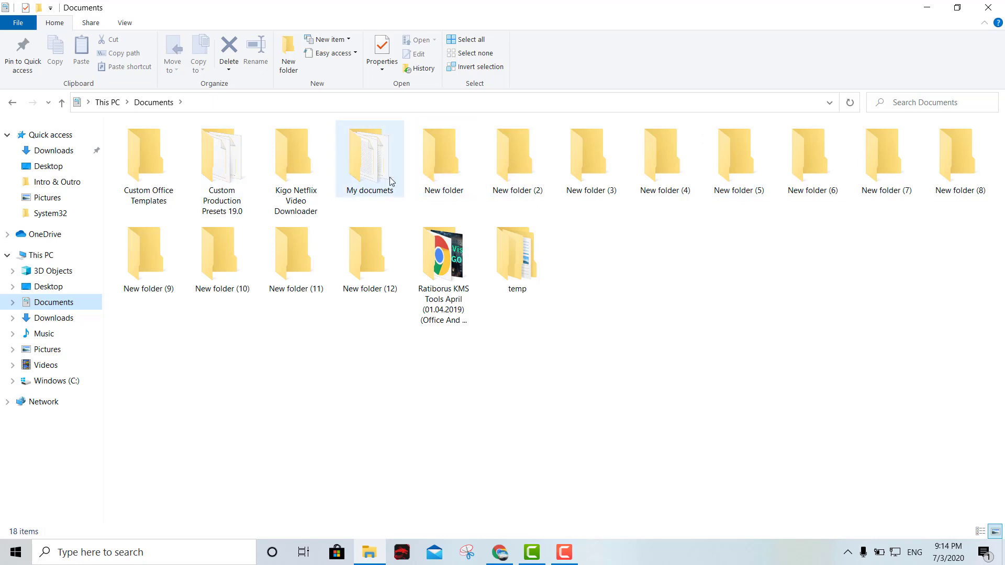
{"action": "left_click", "coordinate": [442, 253]}
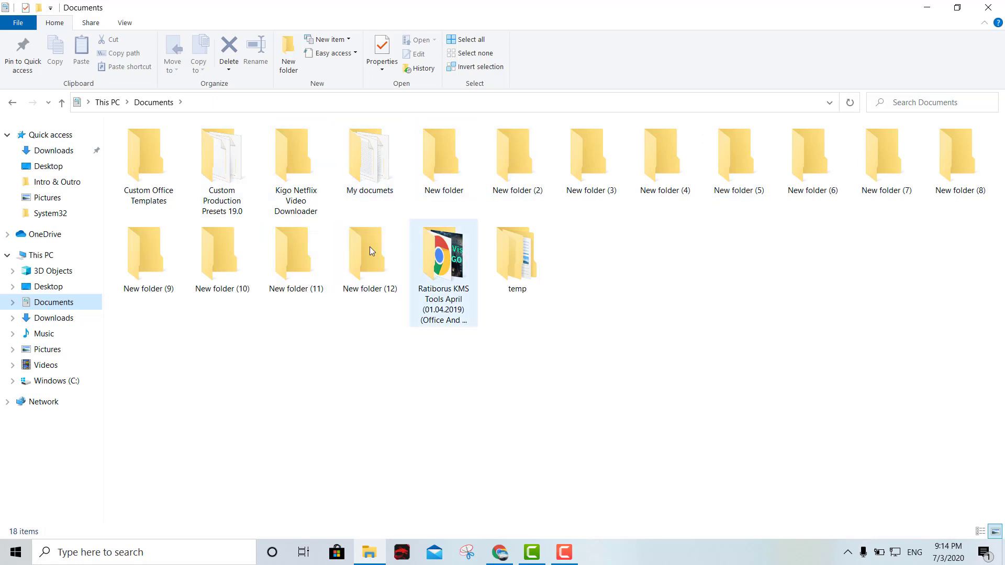
{"action": "left_click", "coordinate": [589, 154]}
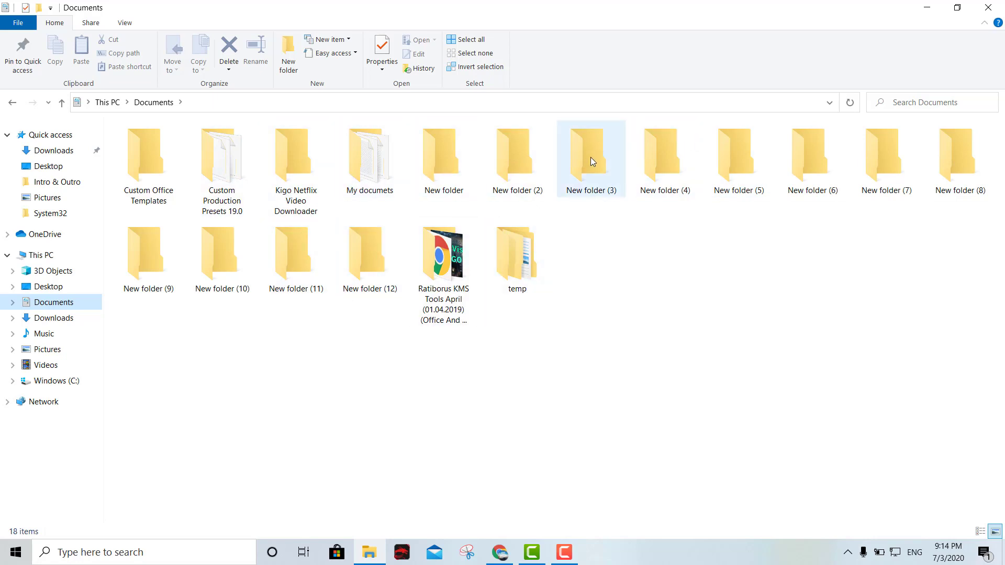
{"action": "double_click", "coordinate": [589, 154]}
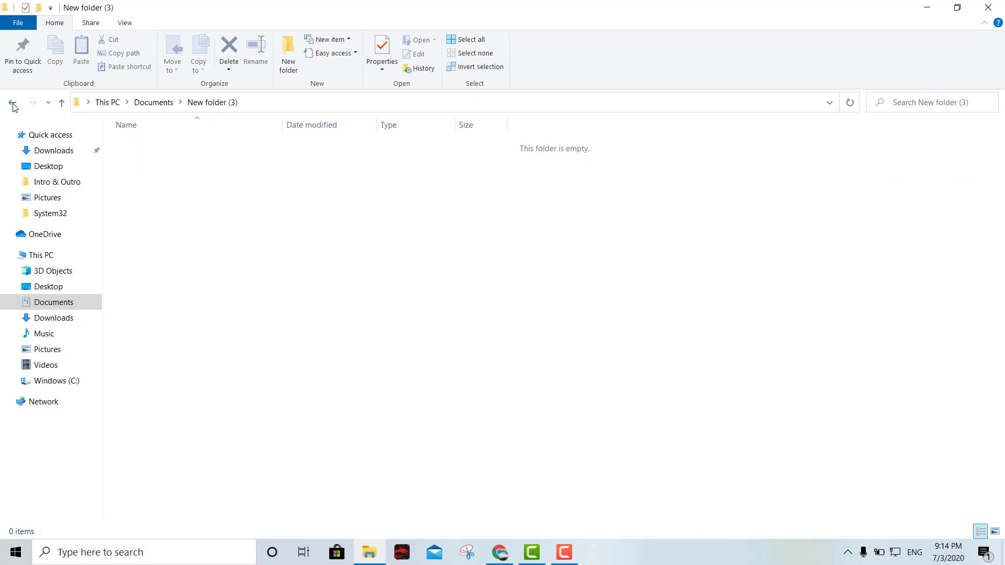
{"action": "left_click", "coordinate": [13, 103]}
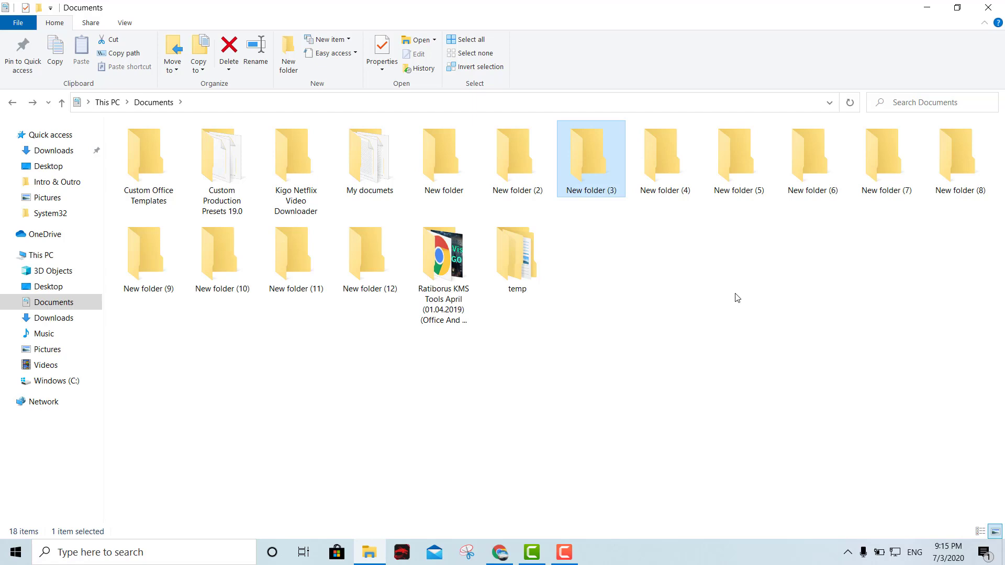
{"action": "mouse_move", "coordinate": [852, 269]}
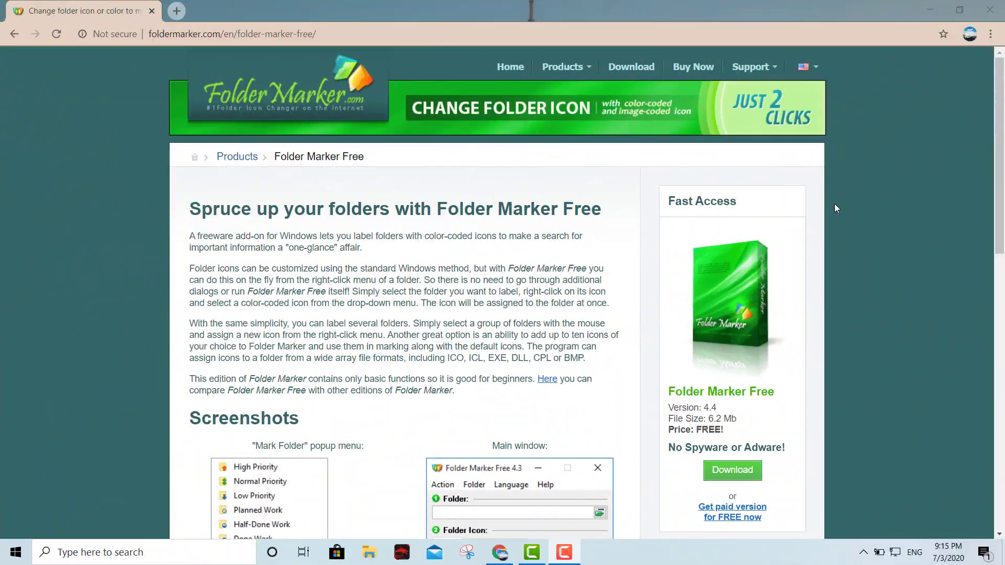
{"action": "mouse_move", "coordinate": [205, 47]}
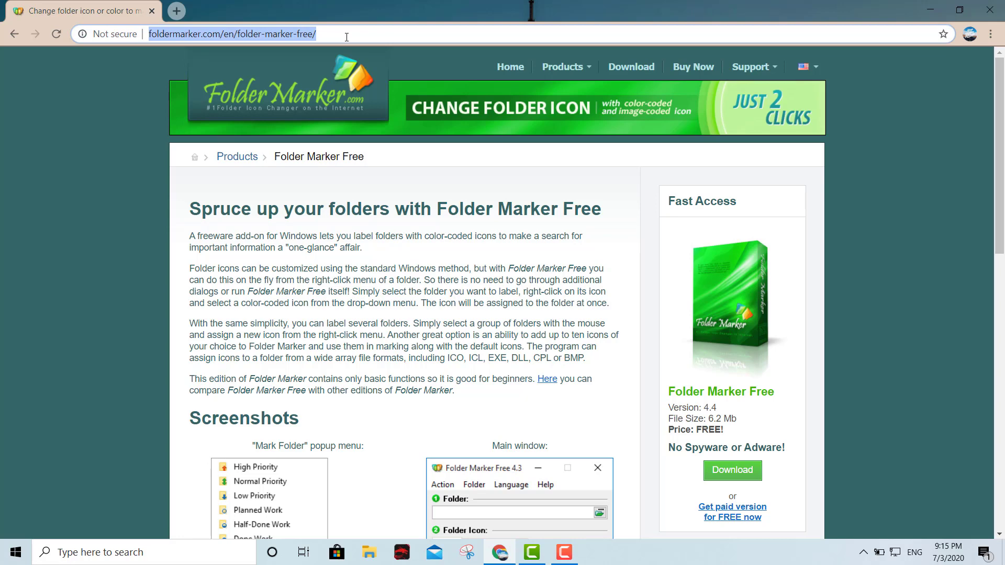
{"action": "mouse_move", "coordinate": [188, 69]}
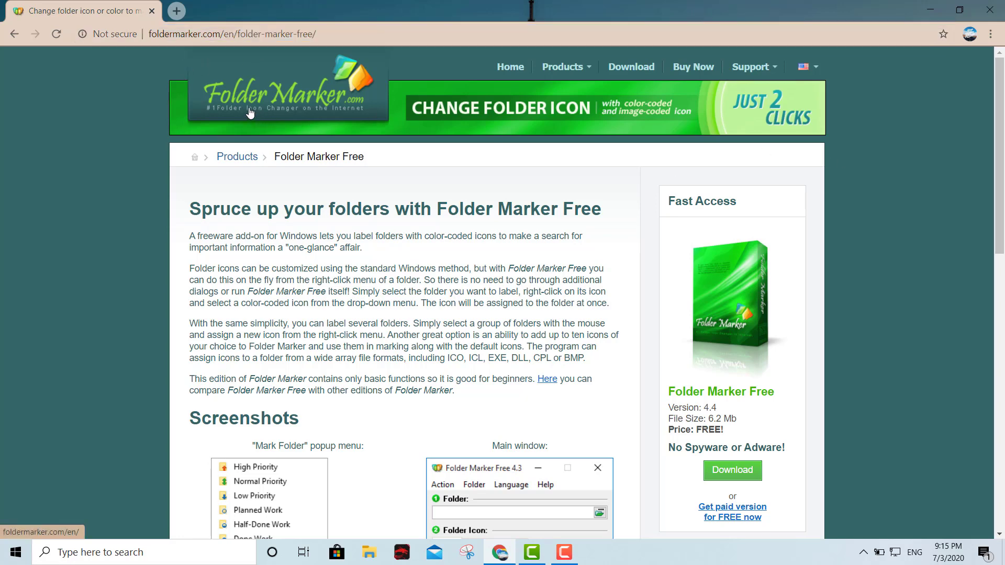
{"action": "mouse_move", "coordinate": [903, 181]}
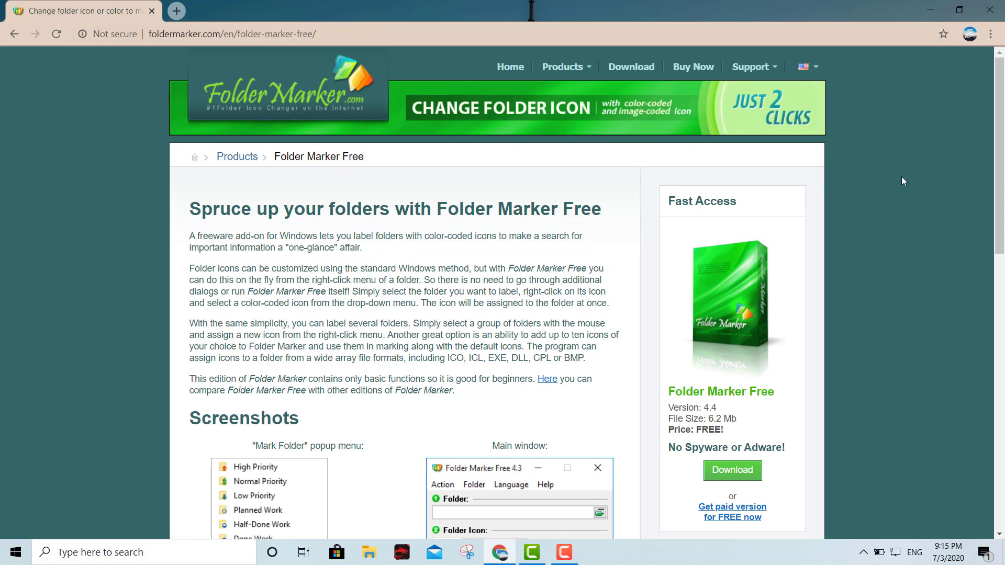
Step: Download FolderMarkerFree.exe from the Folder Marker page and run the installer
{"action": "scroll", "scroll_direction": "down", "scroll_amount": 3}
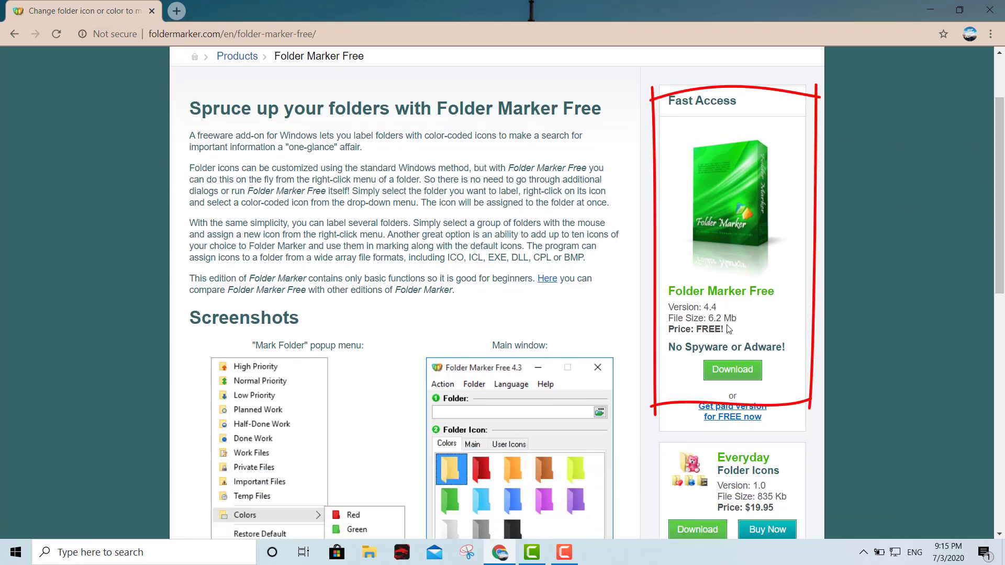
{"action": "mouse_move", "coordinate": [733, 333]}
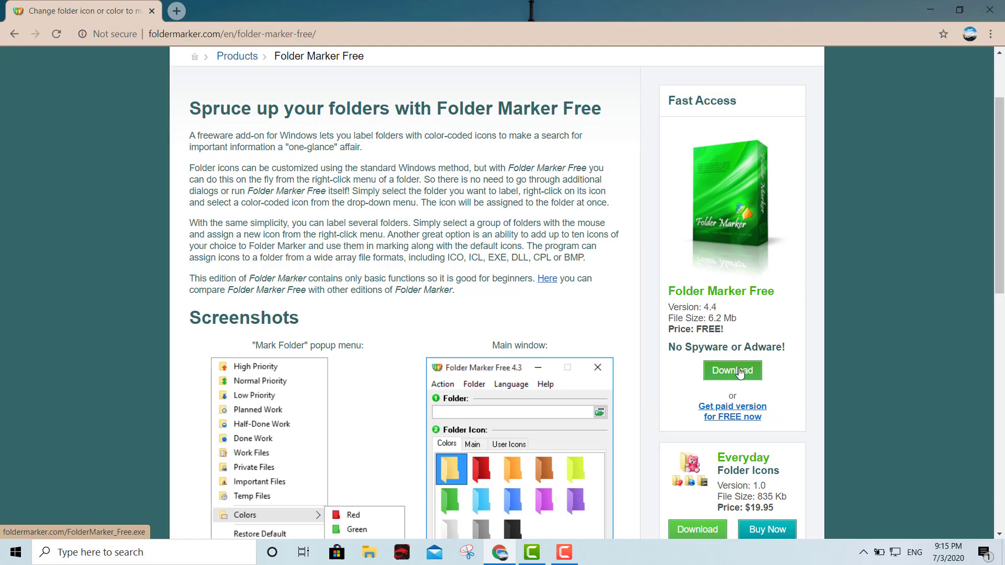
{"action": "left_click", "coordinate": [732, 371]}
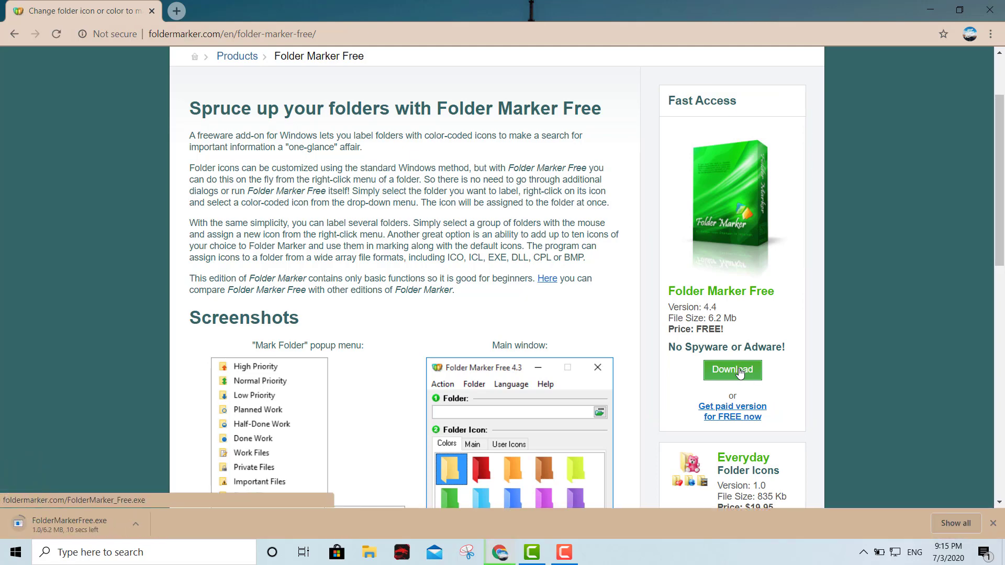
{"action": "left_click", "coordinate": [732, 370]}
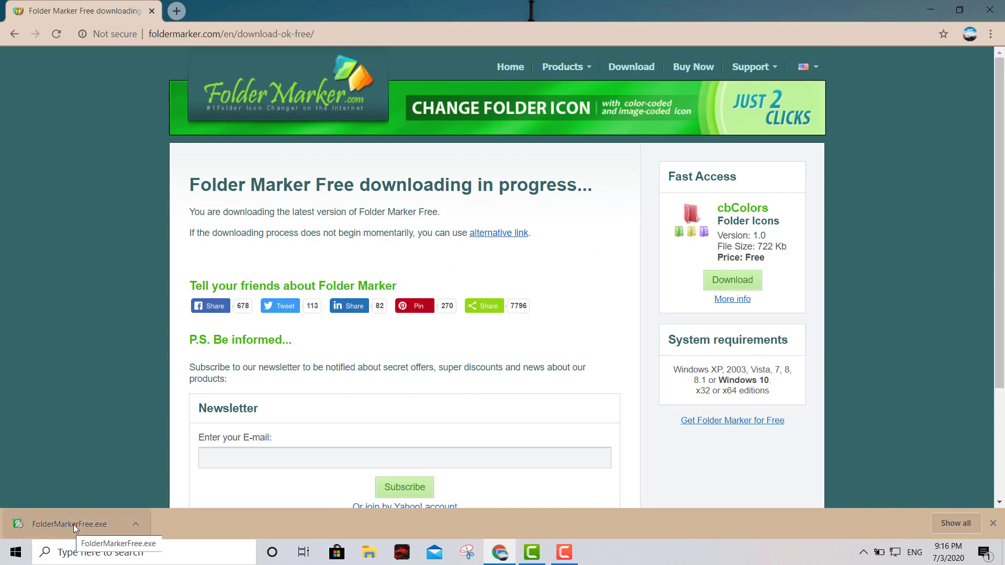
{"action": "left_click", "coordinate": [72, 524]}
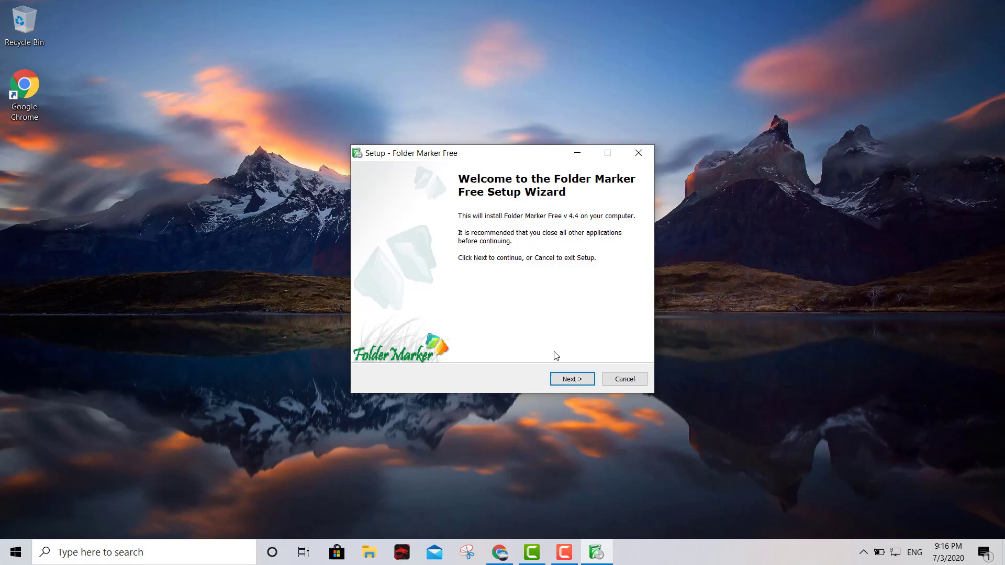
Step: Install Folder Marker Free with the default location and shortcuts, accepting the license, and launch it
{"action": "left_click", "coordinate": [570, 379]}
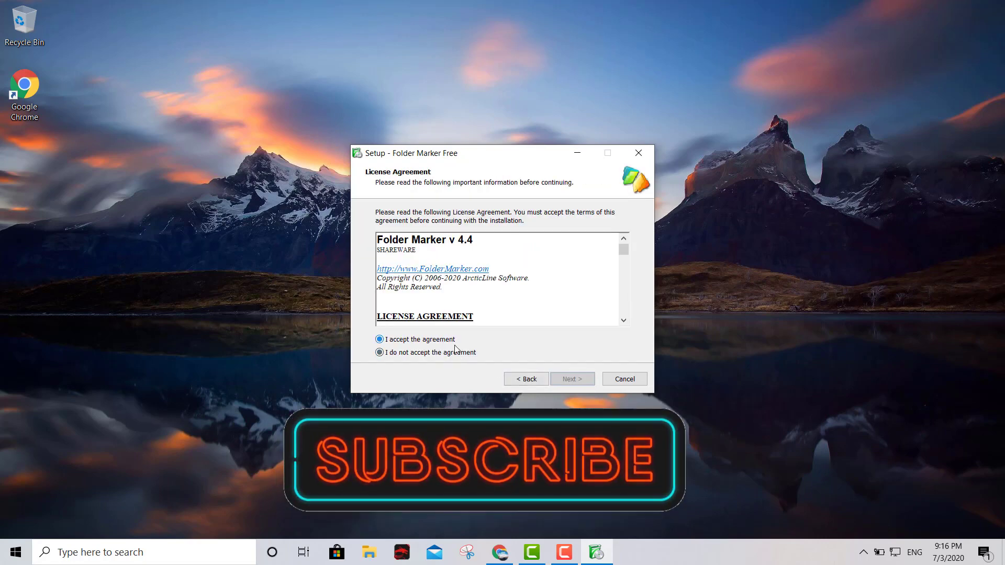
{"action": "left_click", "coordinate": [571, 379]}
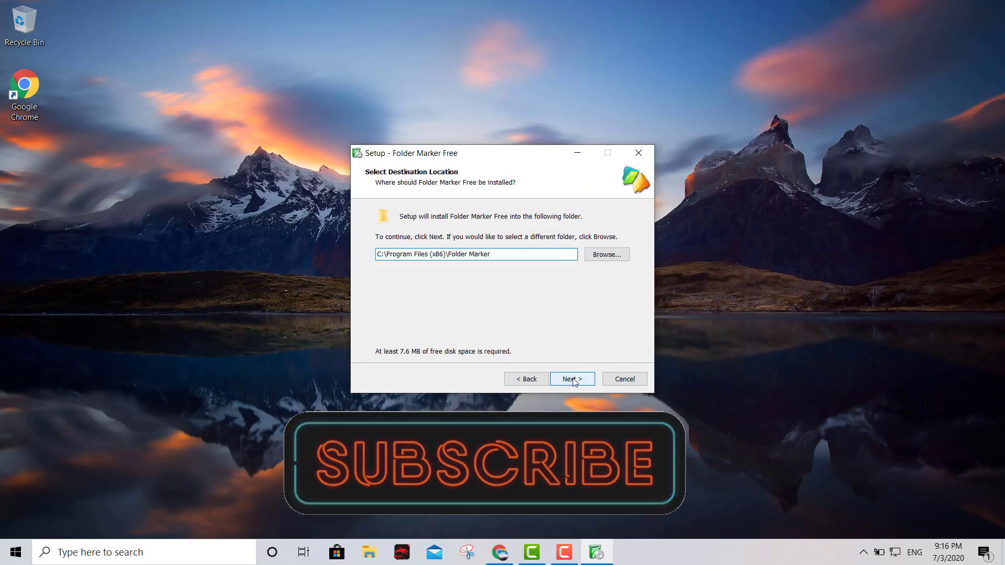
{"action": "left_click", "coordinate": [571, 379]}
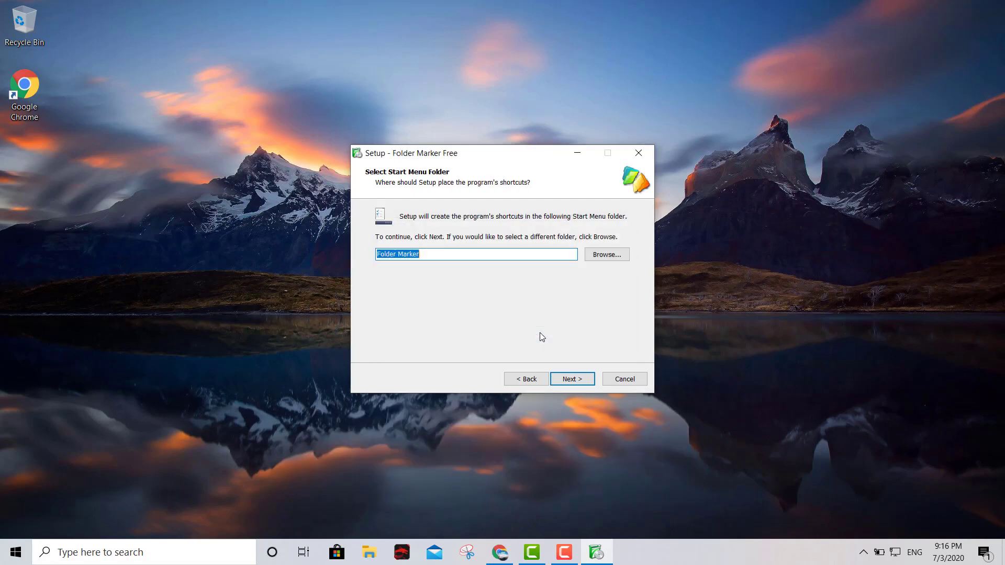
{"action": "left_click", "coordinate": [572, 379]}
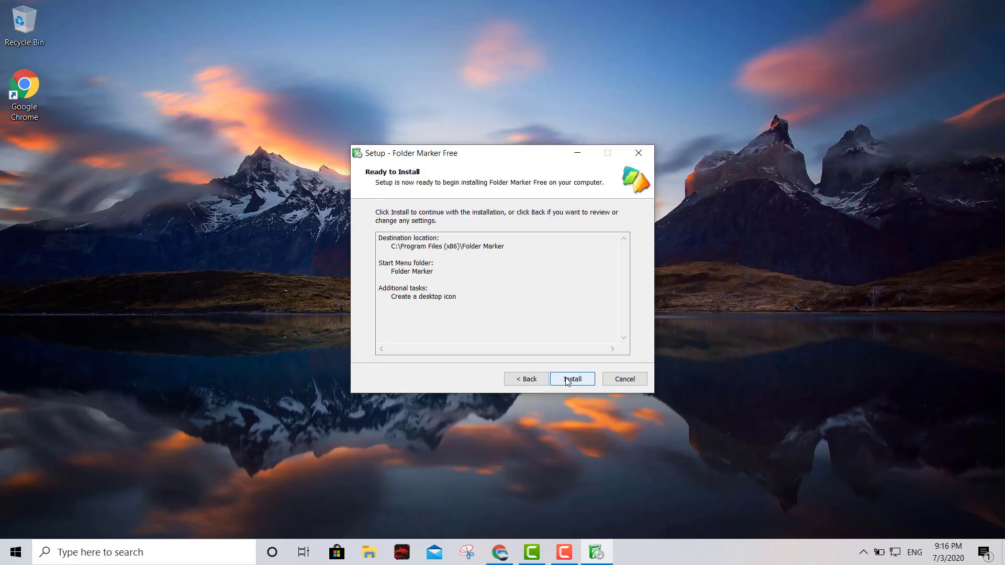
{"action": "left_click", "coordinate": [571, 379]}
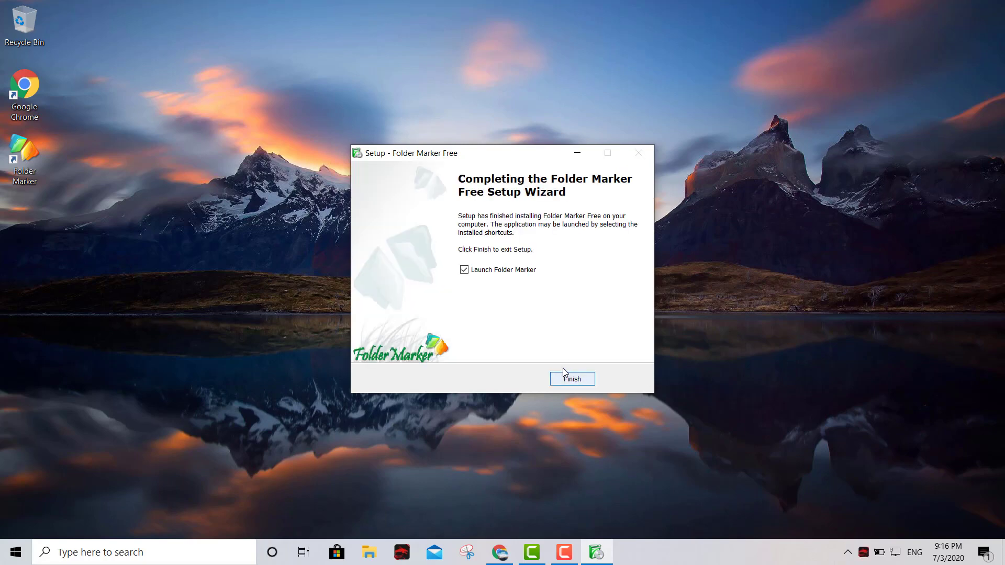
{"action": "left_click", "coordinate": [571, 379]}
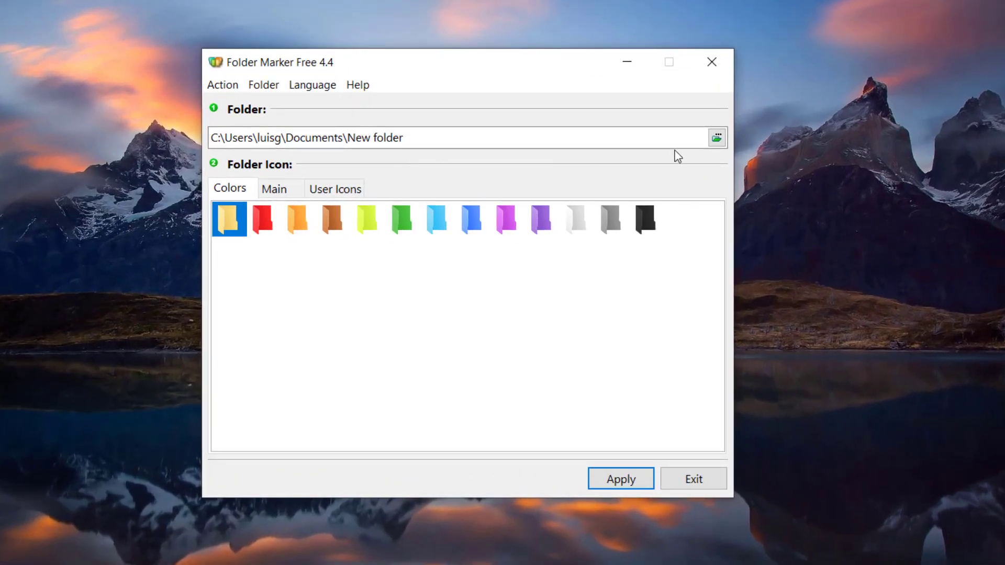
Step: Mark New folder (2) in Documents with the red folder icon
{"action": "left_click", "coordinate": [716, 137]}
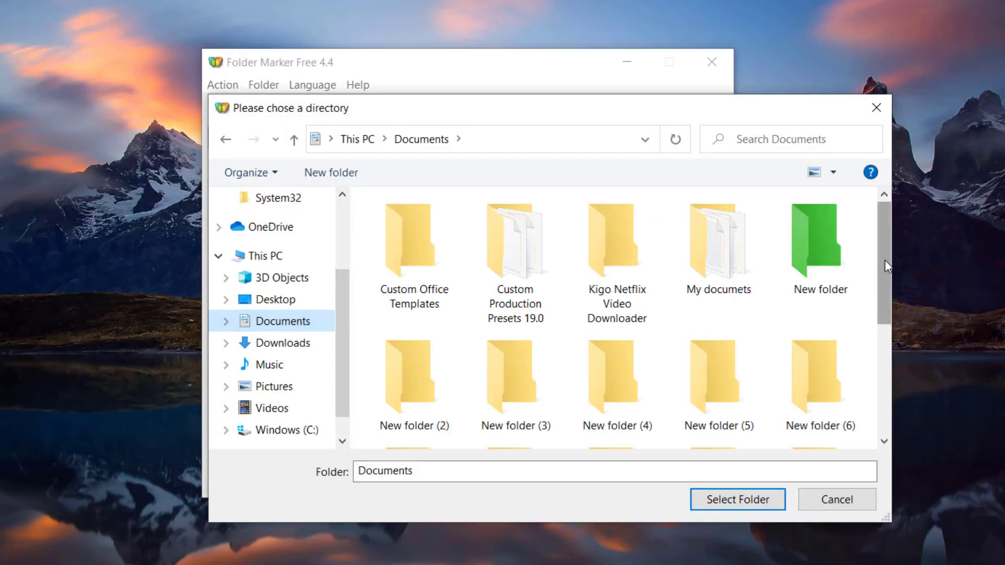
{"action": "scroll", "scroll_direction": "down", "scroll_amount": 3}
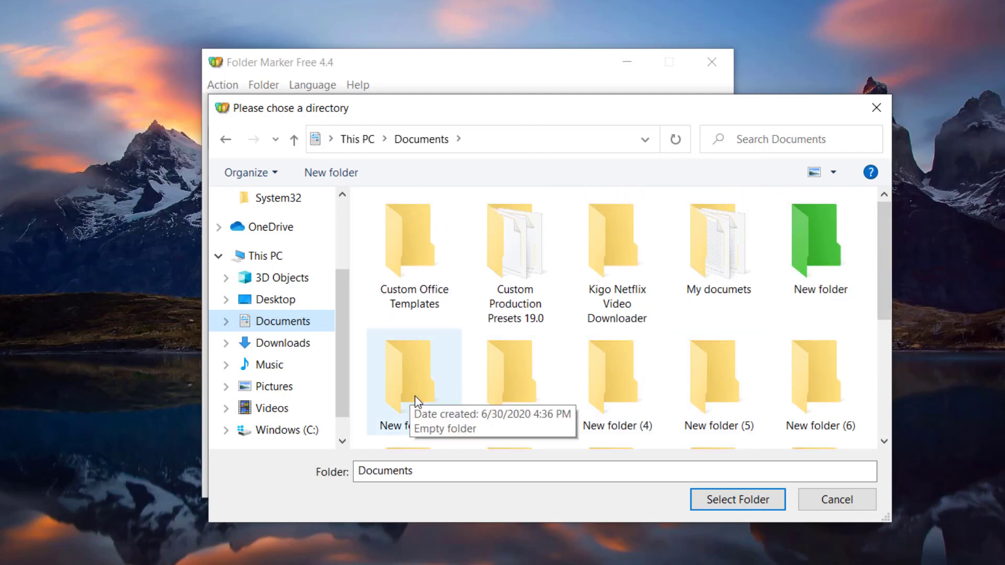
{"action": "left_click", "coordinate": [515, 378]}
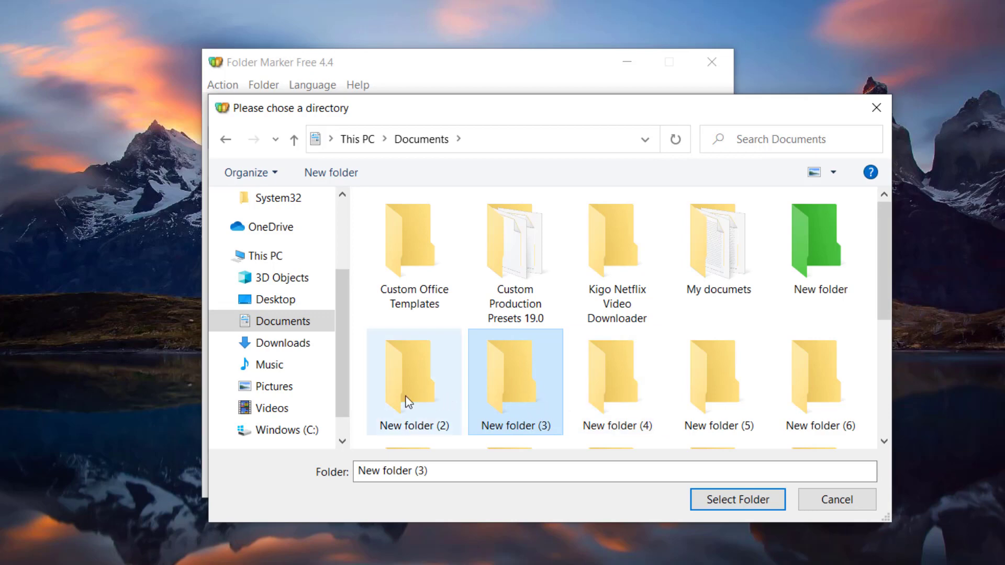
{"action": "left_click", "coordinate": [413, 381]}
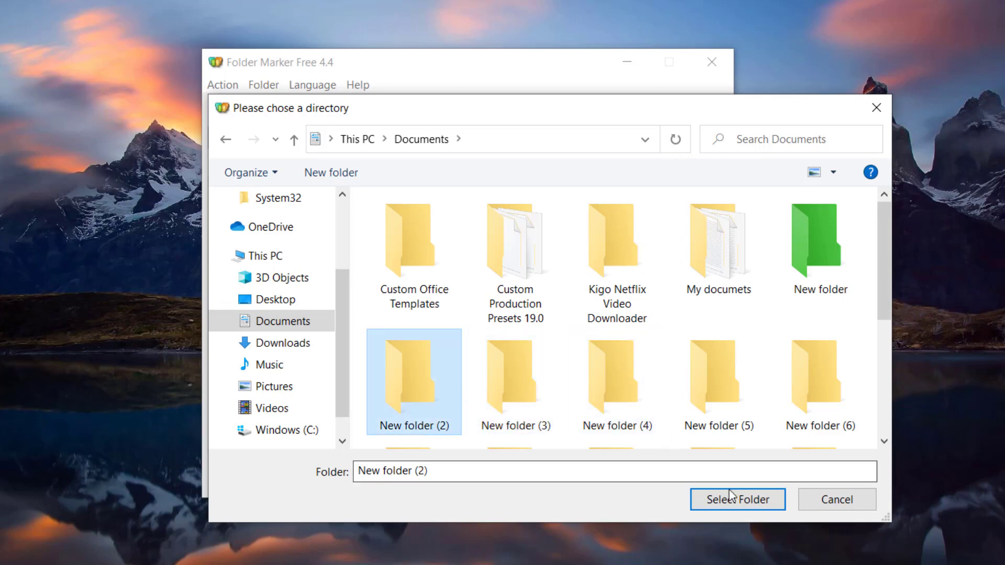
{"action": "left_click", "coordinate": [737, 499]}
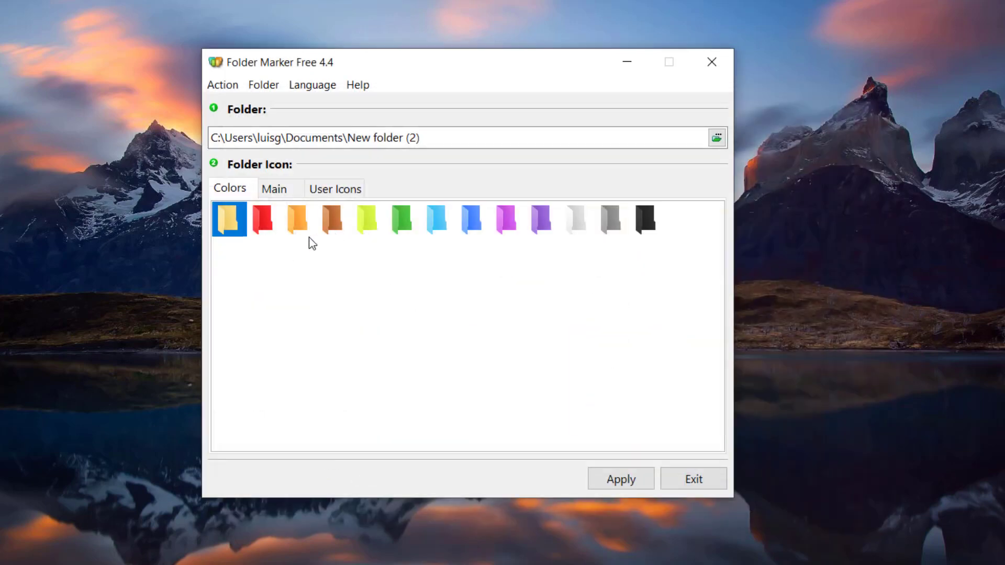
{"action": "left_click", "coordinate": [264, 218]}
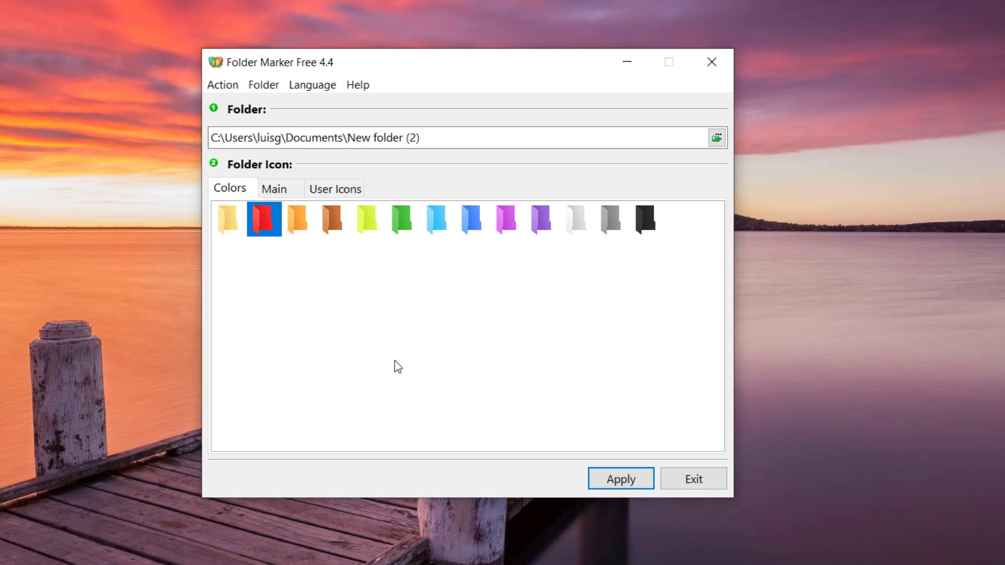
{"action": "left_click", "coordinate": [715, 137]}
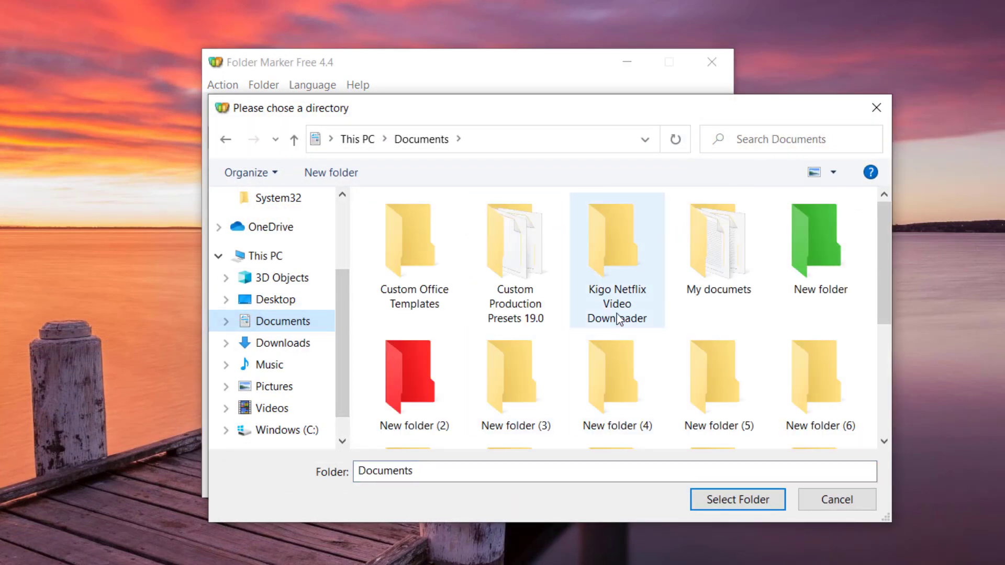
Step: Mark New folder (3) in Documents with the green folder icon
{"action": "left_click", "coordinate": [515, 376]}
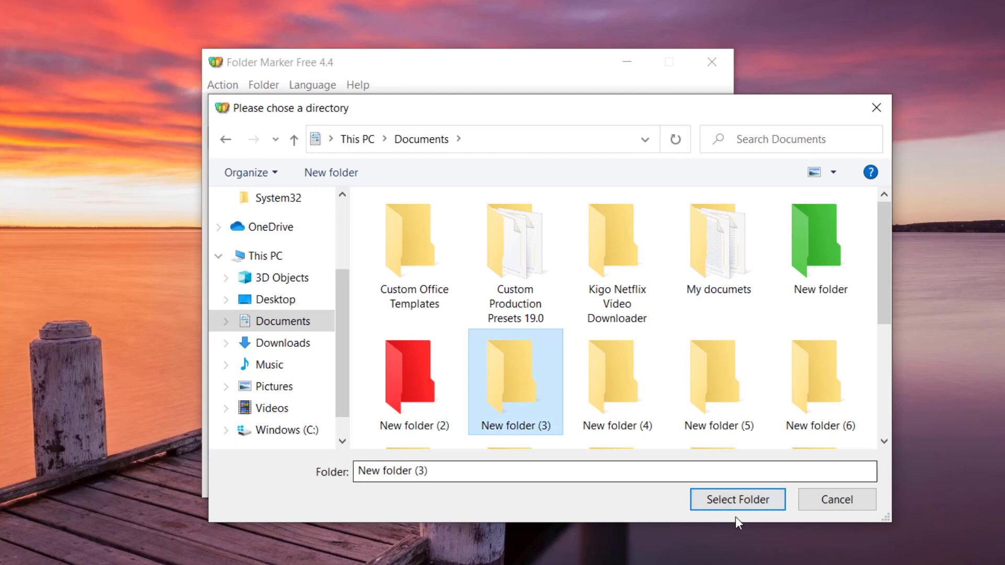
{"action": "left_click", "coordinate": [736, 499]}
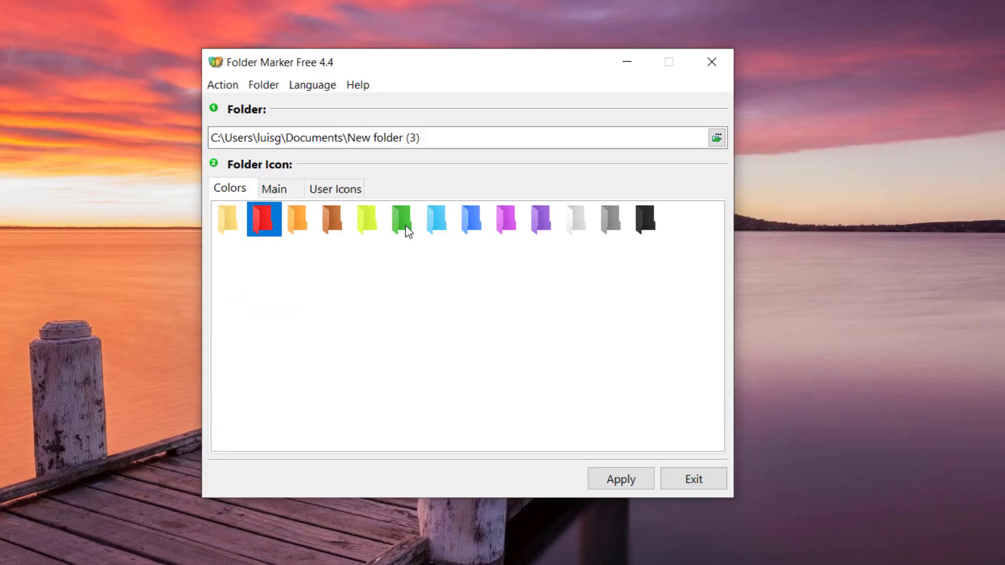
{"action": "left_click", "coordinate": [402, 219]}
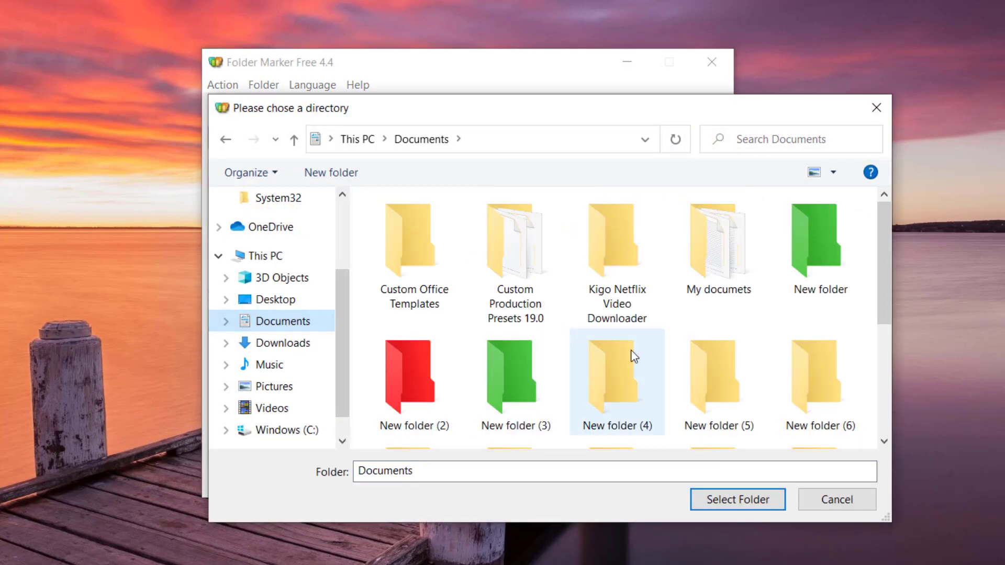
Step: Mark New folder (5) in Documents with the black folder icon
{"action": "left_click", "coordinate": [718, 378]}
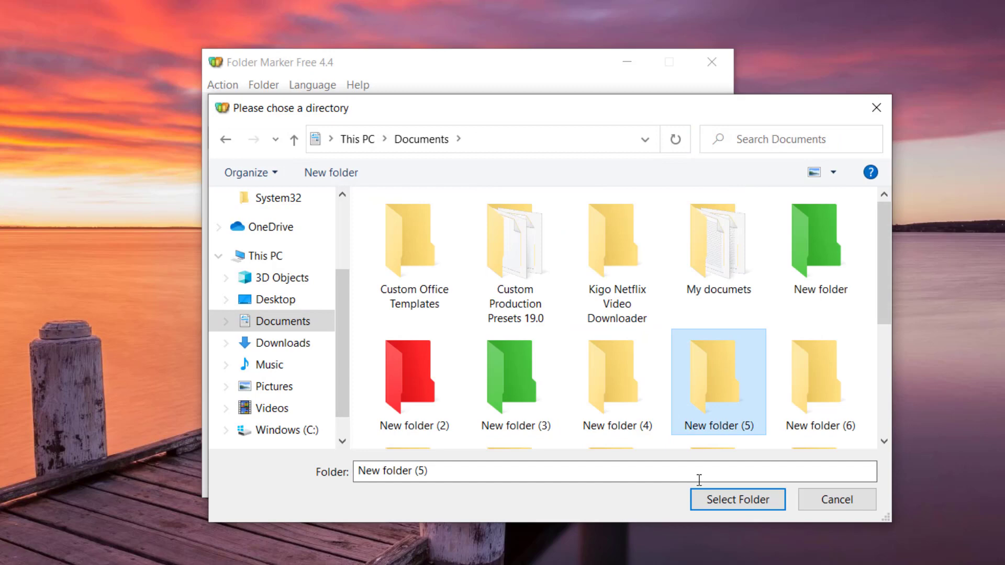
{"action": "left_click", "coordinate": [736, 499]}
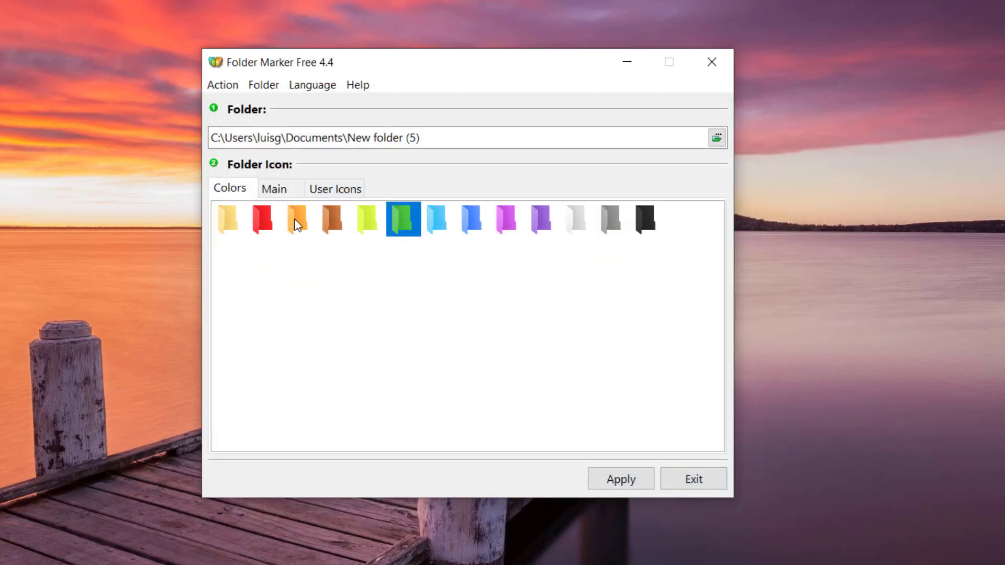
{"action": "mouse_move", "coordinate": [647, 231]}
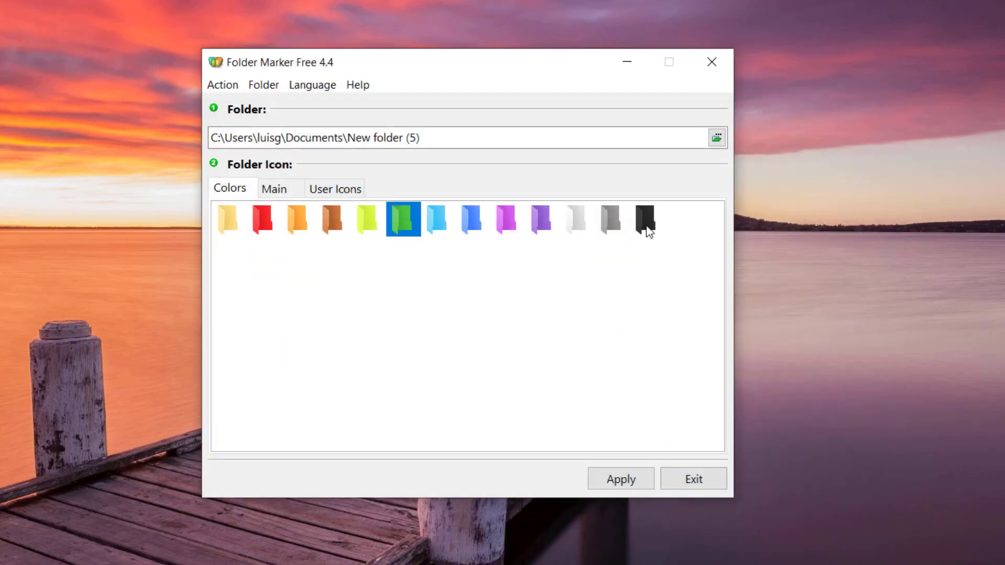
{"action": "left_click", "coordinate": [646, 218]}
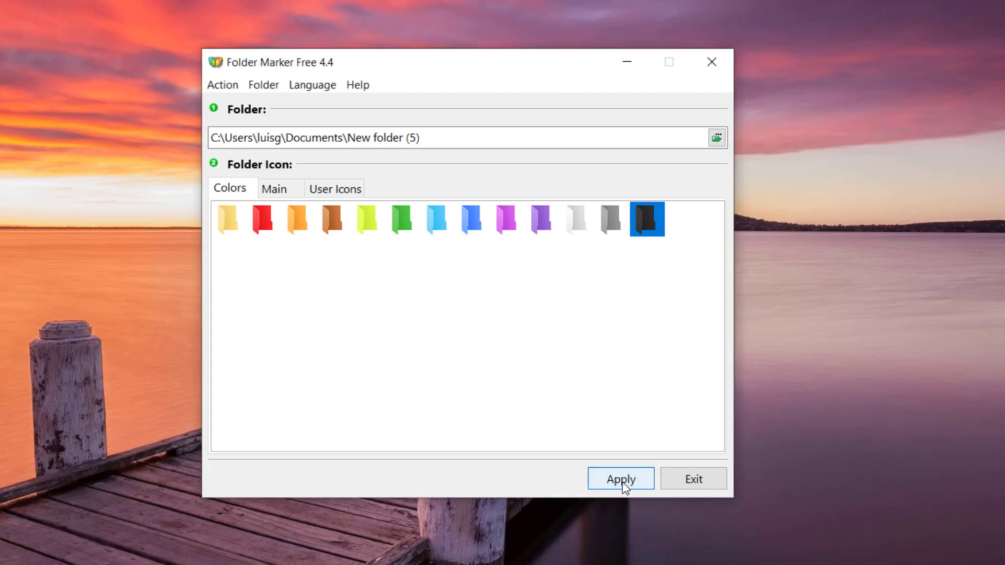
{"action": "left_click", "coordinate": [715, 138]}
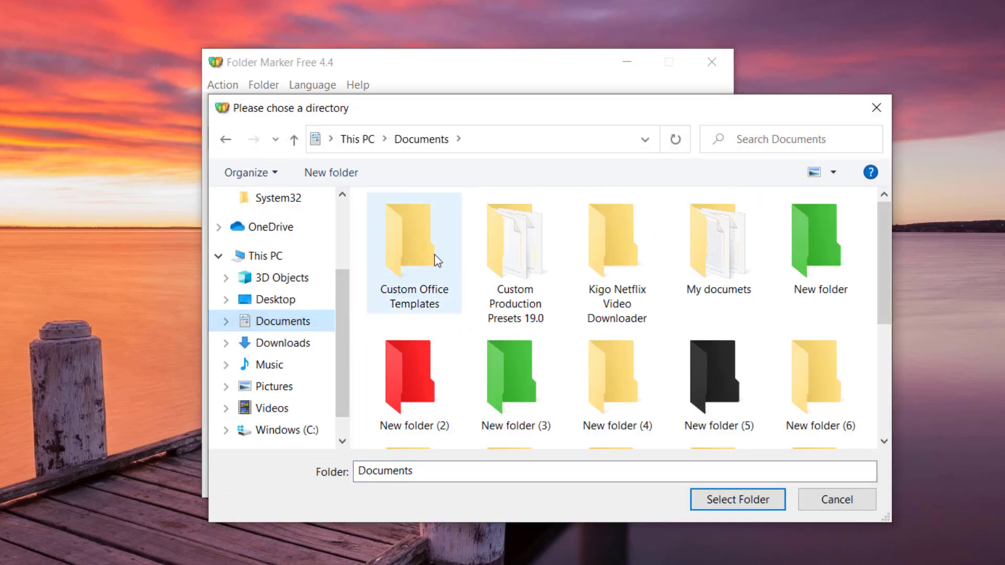
Step: Mark New folder (4) in Documents with the yellow folder icon
{"action": "left_click", "coordinate": [615, 378]}
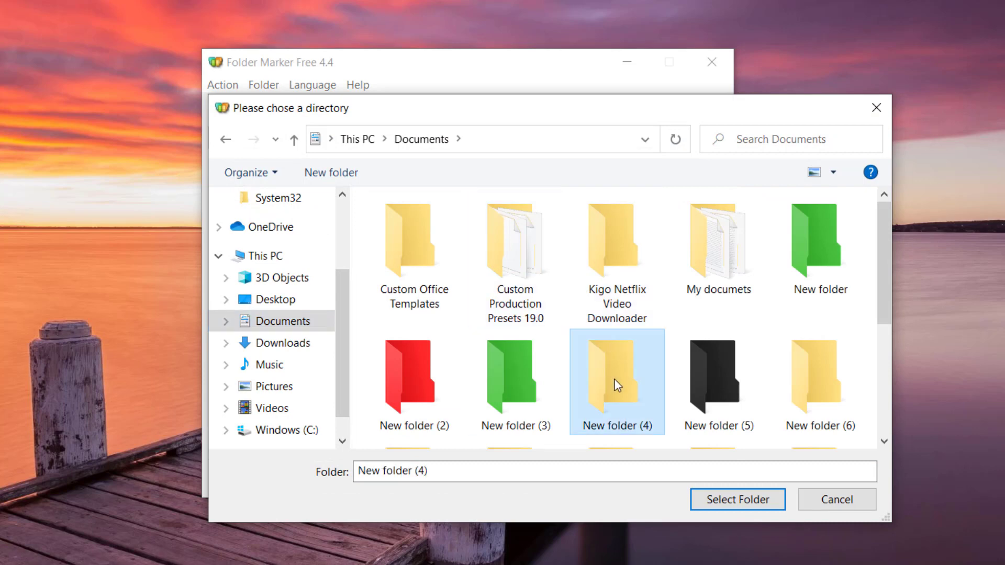
{"action": "left_click", "coordinate": [736, 499]}
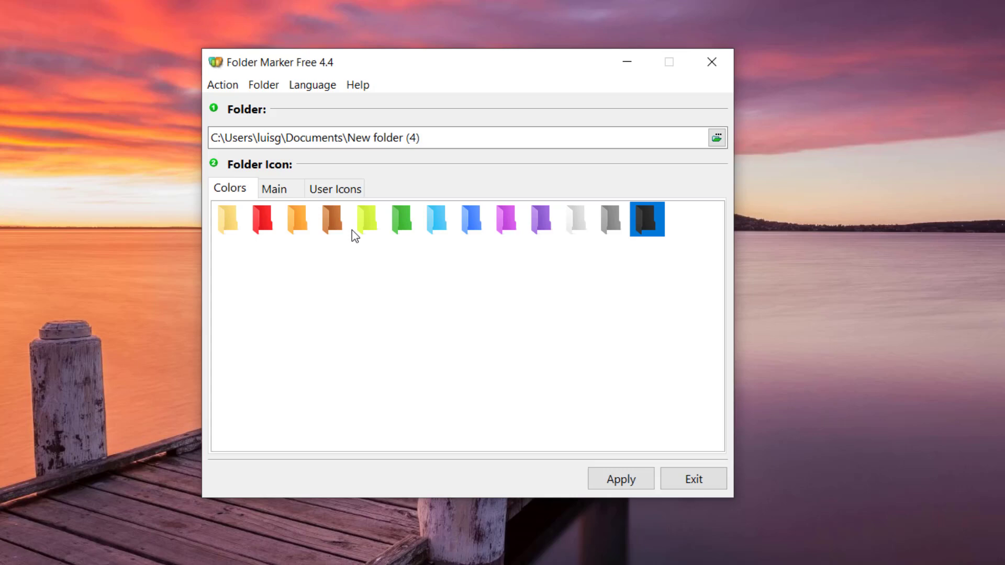
{"action": "left_click", "coordinate": [366, 219]}
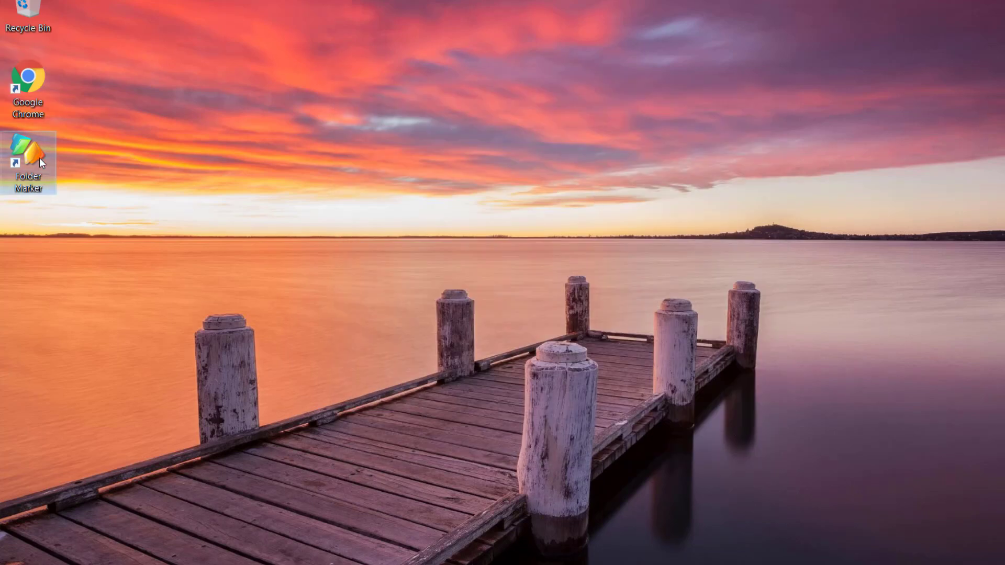
Step: Bring up the context menu of the Folder Marker desktop shortcut
{"action": "right_click", "coordinate": [29, 157]}
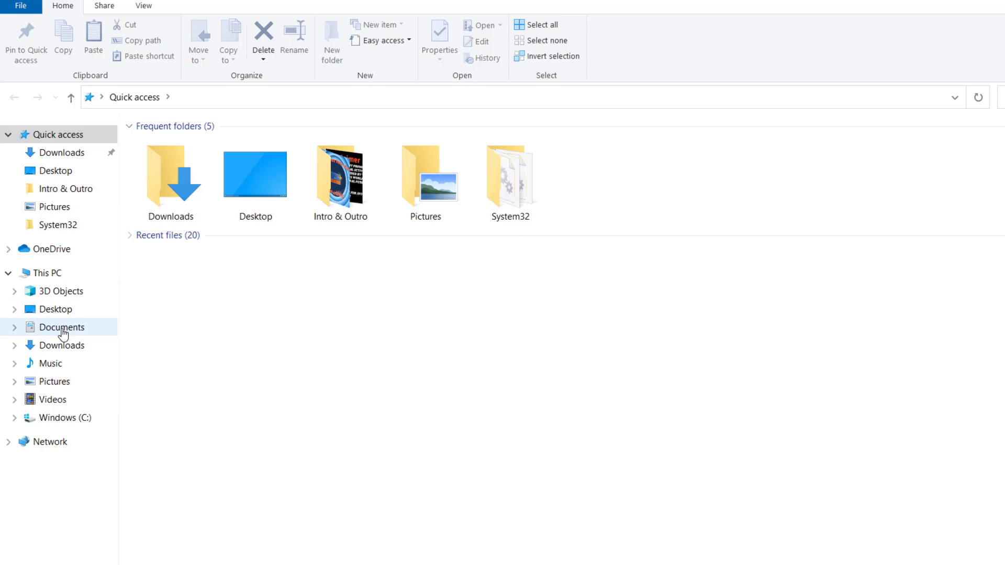
Step: Browse to Documents, look inside the black New folder (5), and return to Documents
{"action": "left_click", "coordinate": [61, 326]}
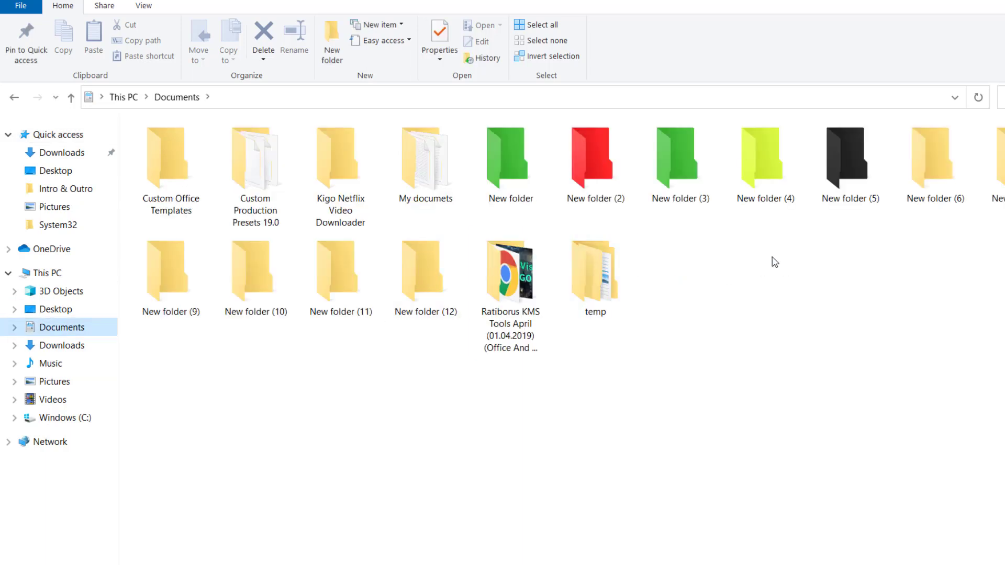
{"action": "left_click", "coordinate": [509, 160]}
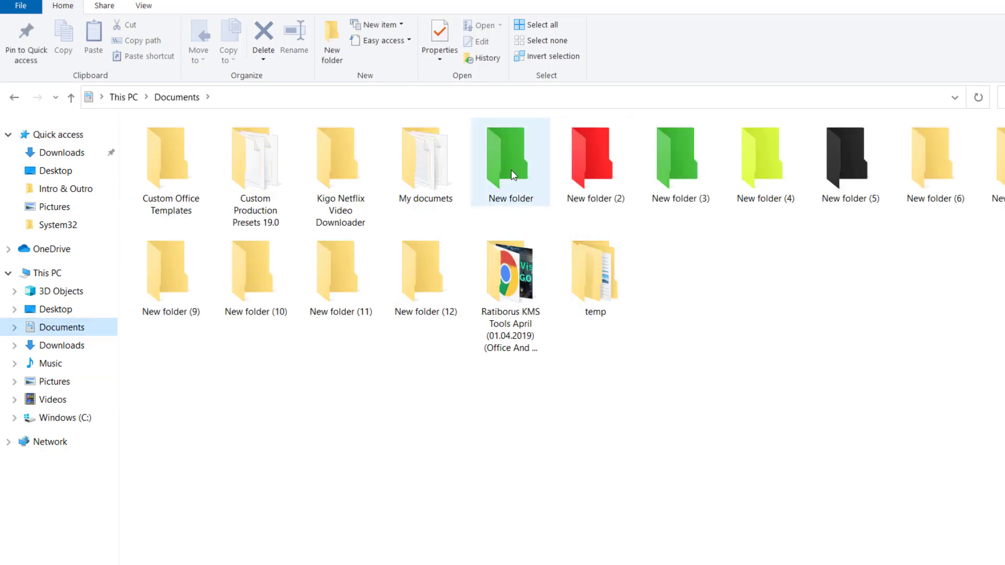
{"action": "double_click", "coordinate": [510, 157]}
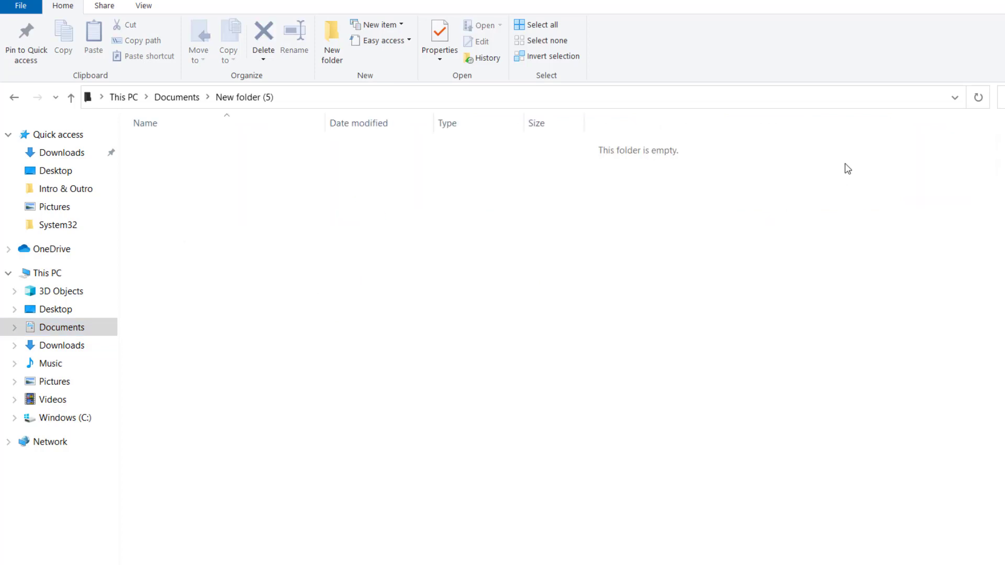
{"action": "left_click", "coordinate": [70, 97]}
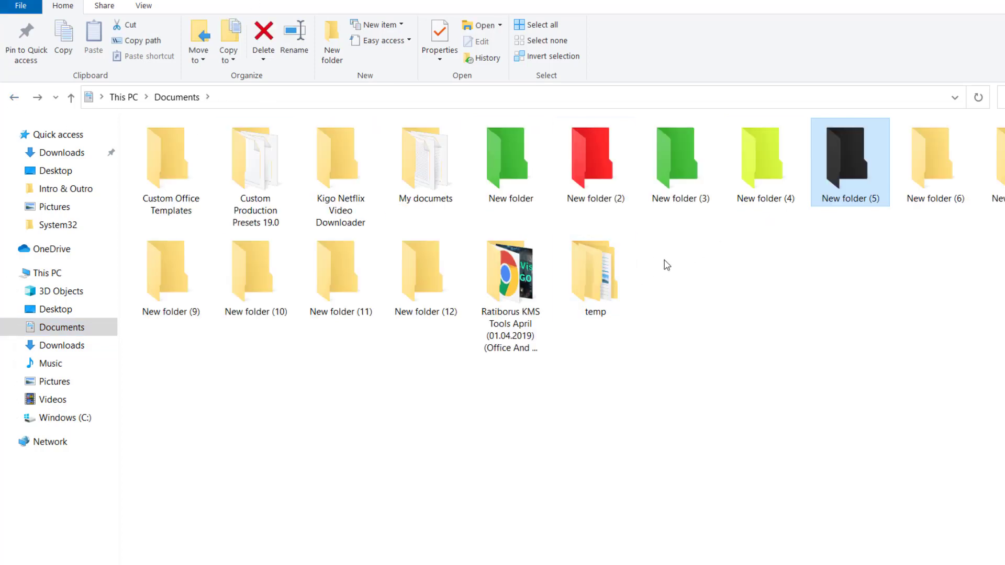
{"action": "mouse_move", "coordinate": [855, 234]}
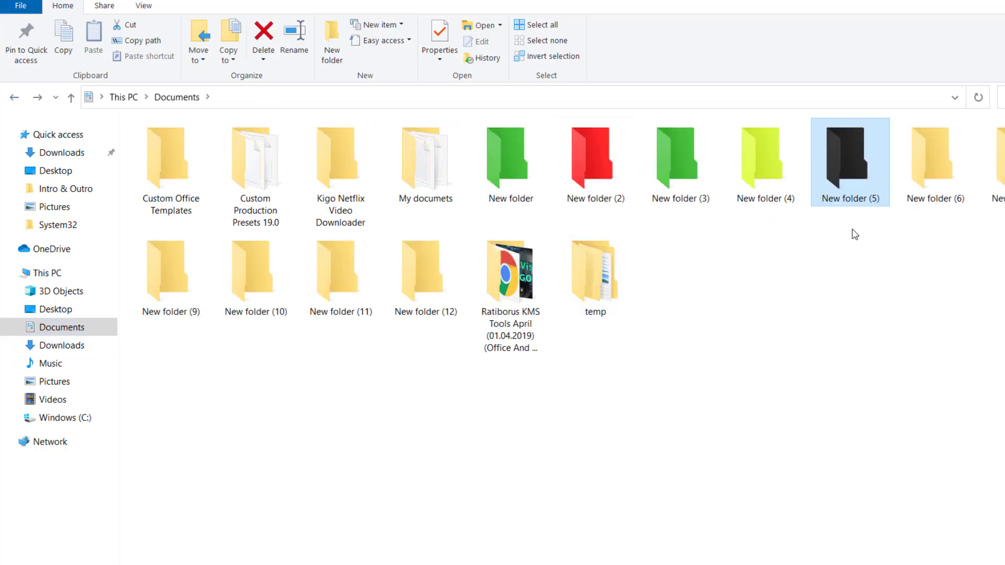
{"action": "mouse_move", "coordinate": [807, 252]}
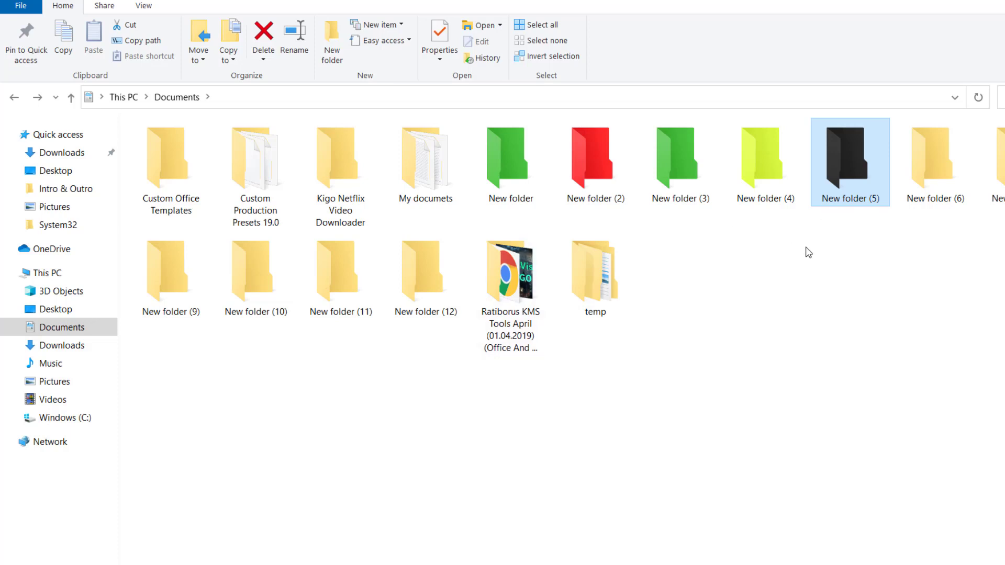
Step: Review the recoloured green, red, yellow and black subfolders in Documents
{"action": "left_click", "coordinate": [256, 158]}
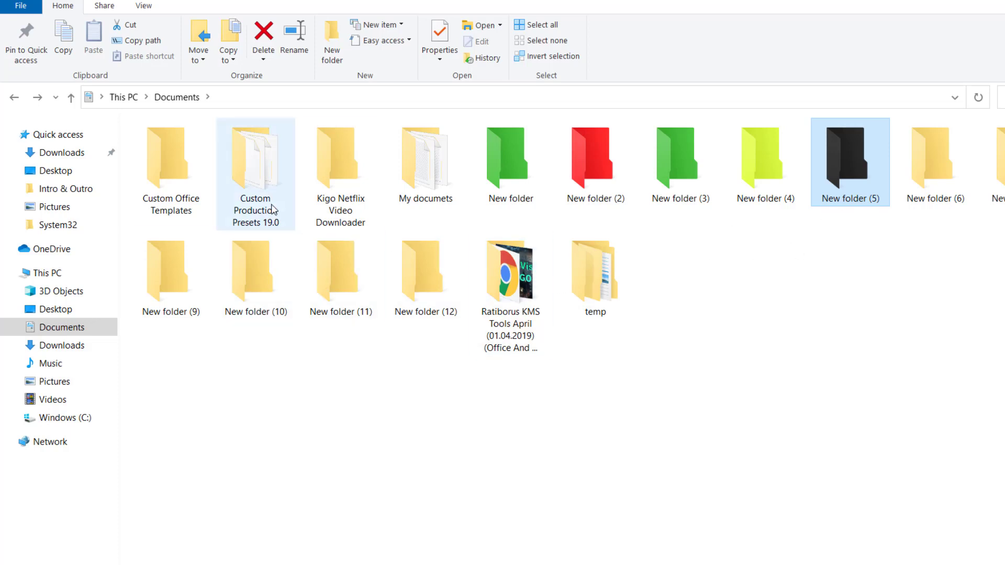
{"action": "left_click", "coordinate": [755, 338]}
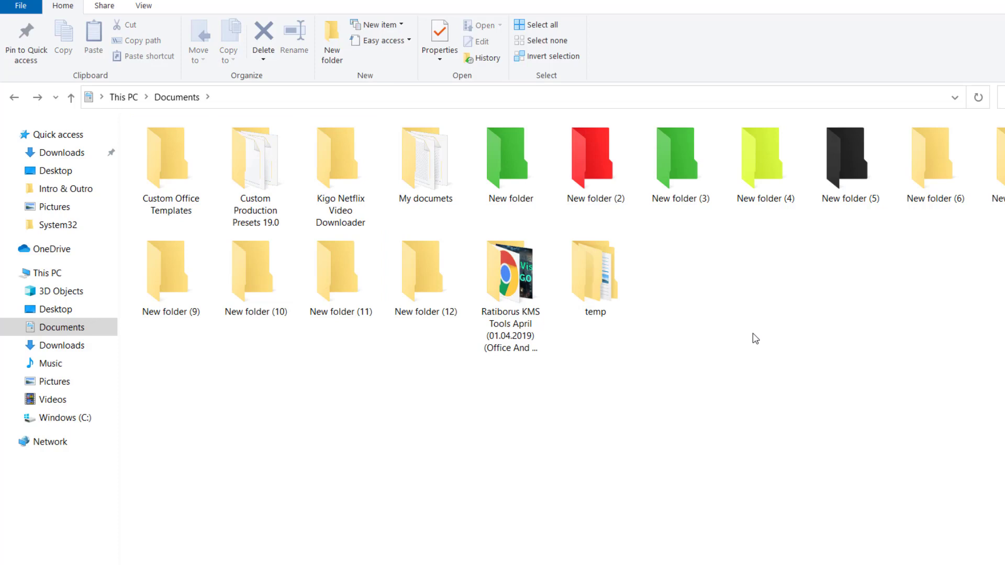
{"action": "mouse_move", "coordinate": [757, 278]}
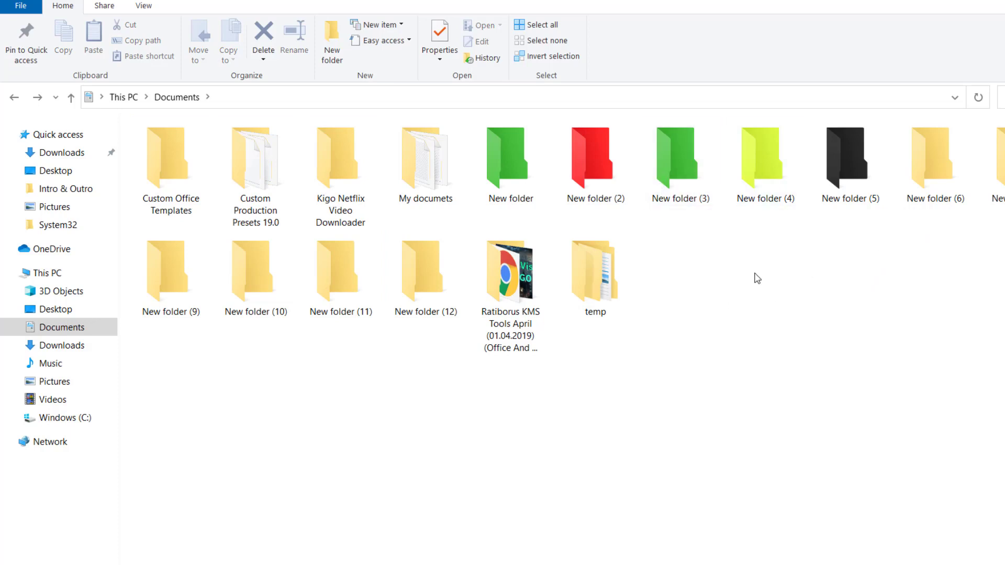
{"action": "left_click", "coordinate": [340, 159]}
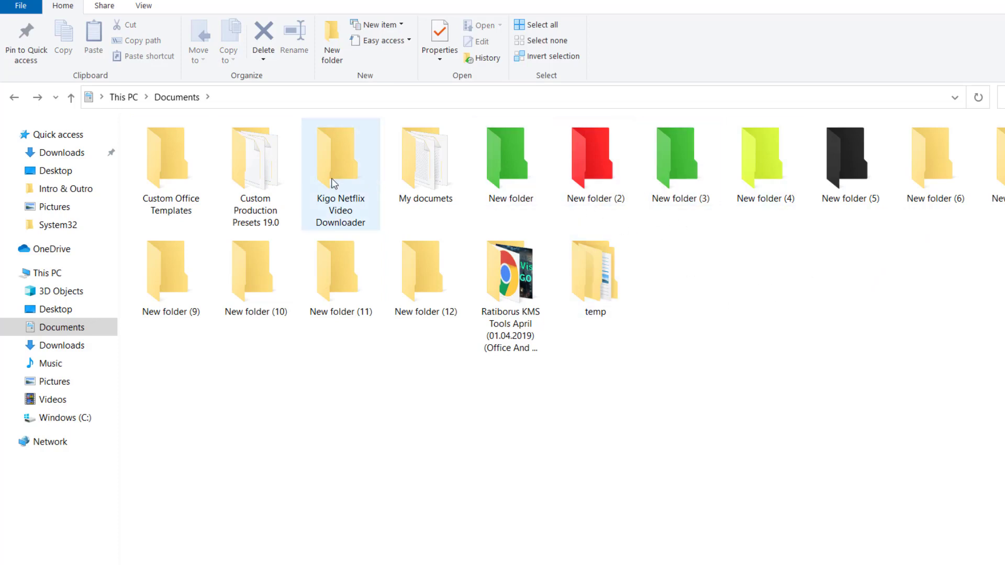
{"action": "left_click", "coordinate": [766, 308]}
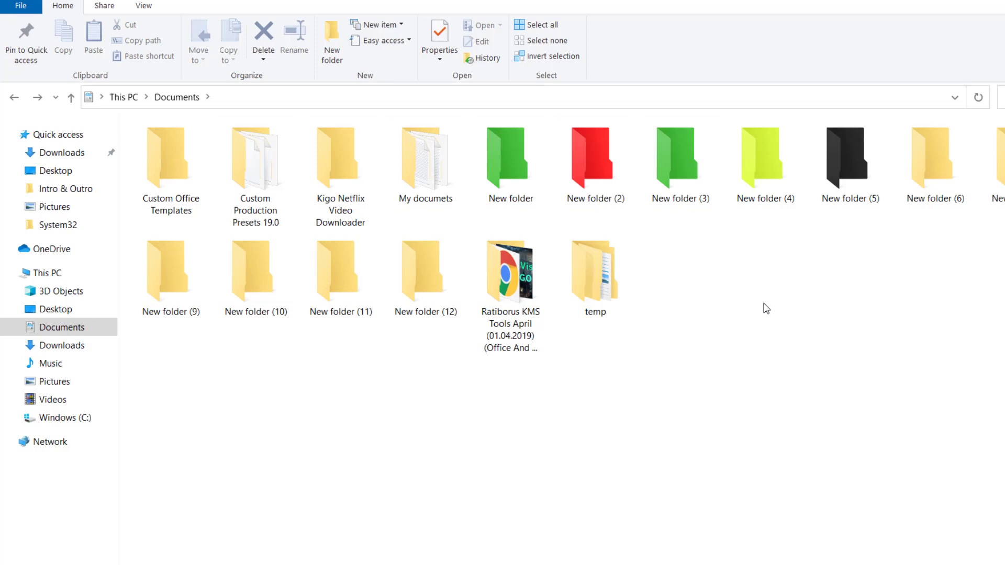
{"action": "mouse_move", "coordinate": [755, 299]}
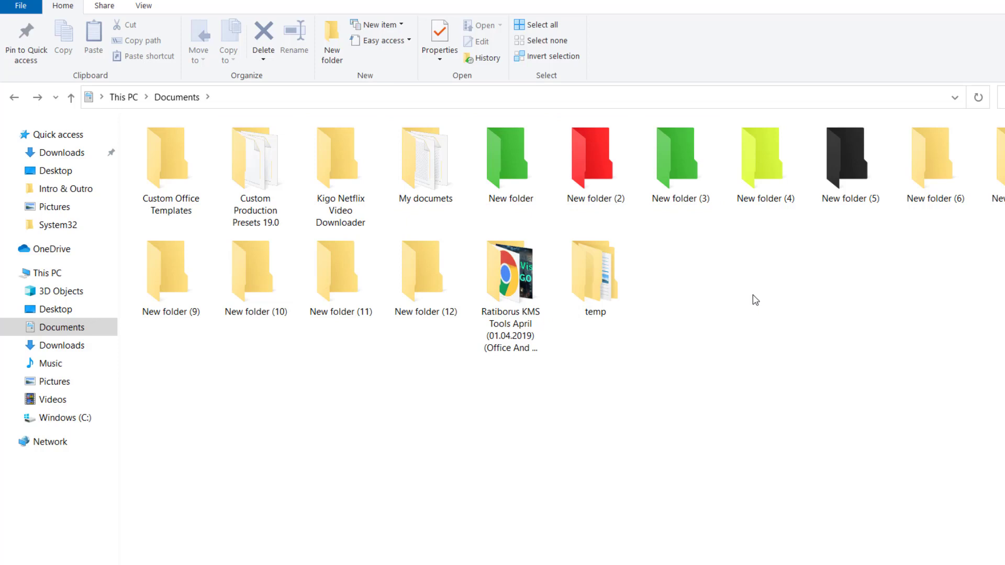
{"action": "mouse_move", "coordinate": [684, 252]}
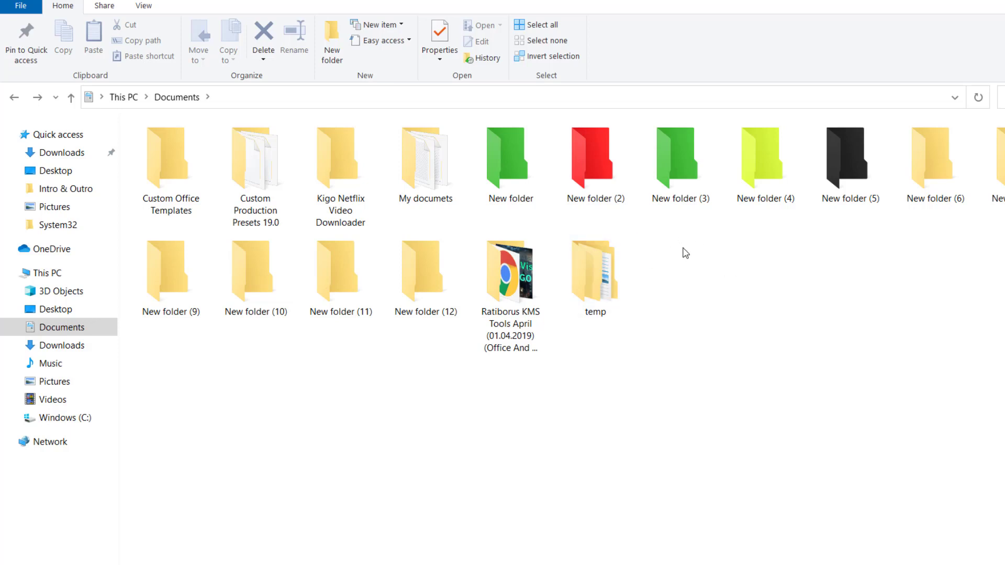
{"action": "left_click", "coordinate": [255, 159]}
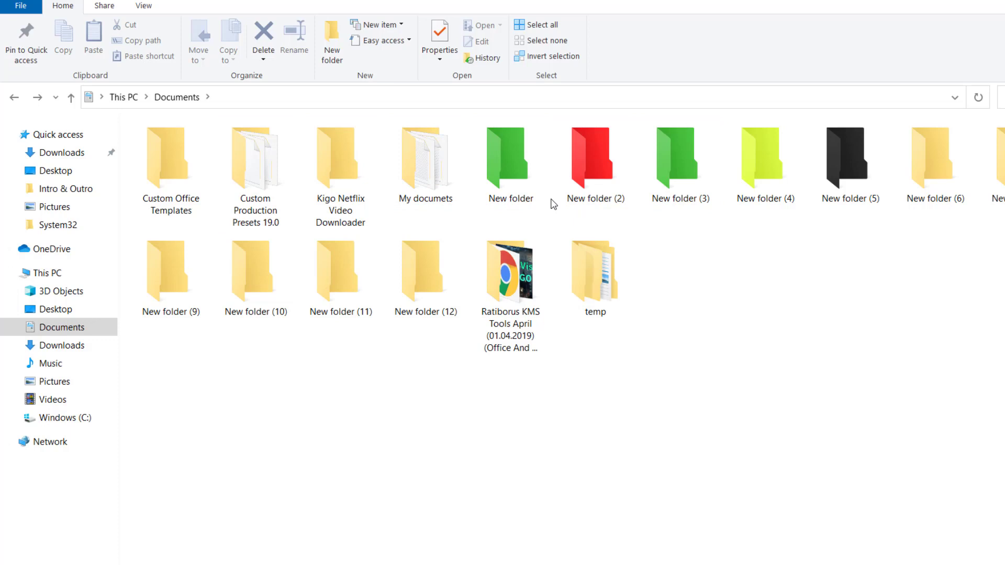
{"action": "mouse_move", "coordinate": [763, 206]}
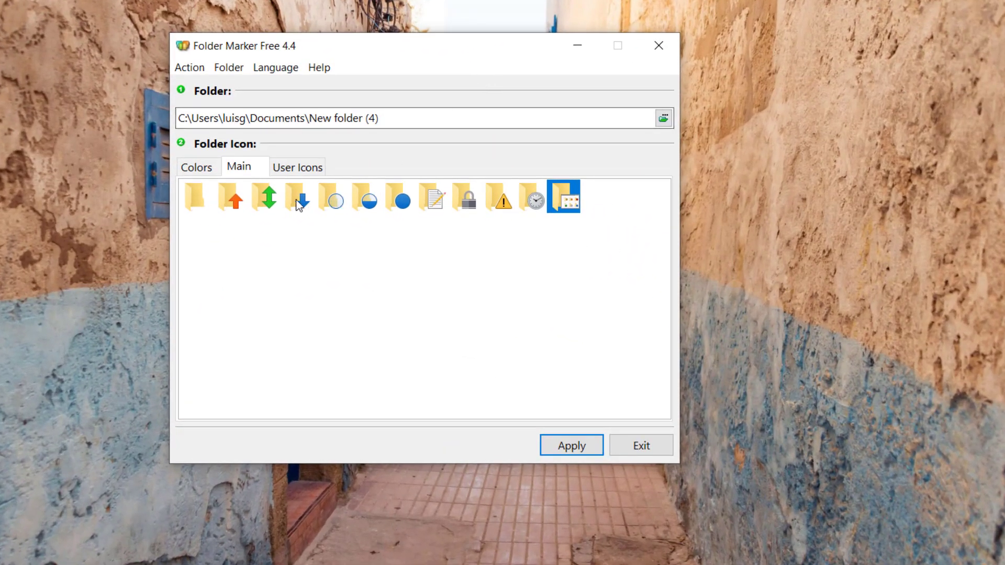
{"action": "mouse_move", "coordinate": [335, 200]}
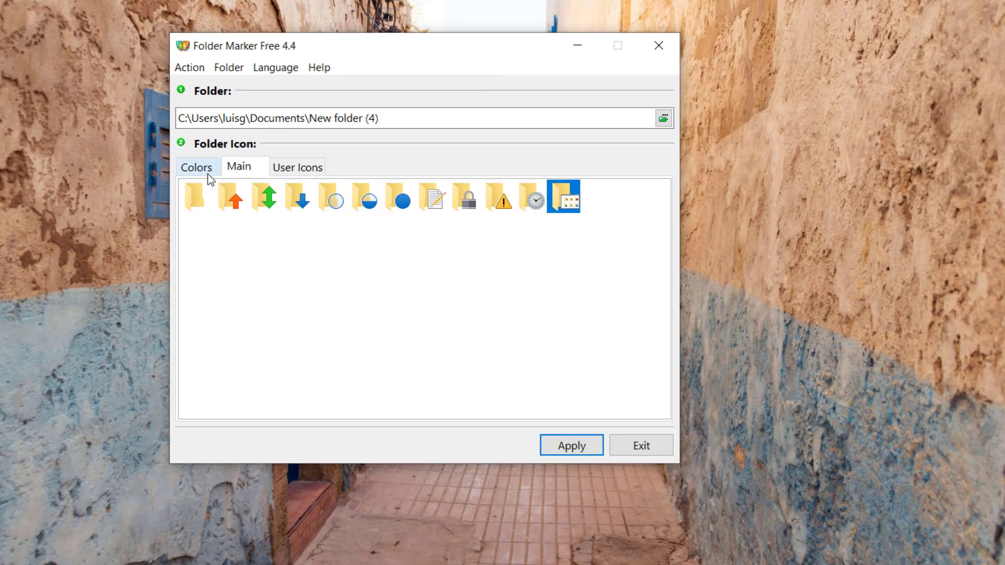
Step: Browse the Colors and Main icon sets for New folder (4) and list the Folder menu modes
{"action": "left_click", "coordinate": [196, 167]}
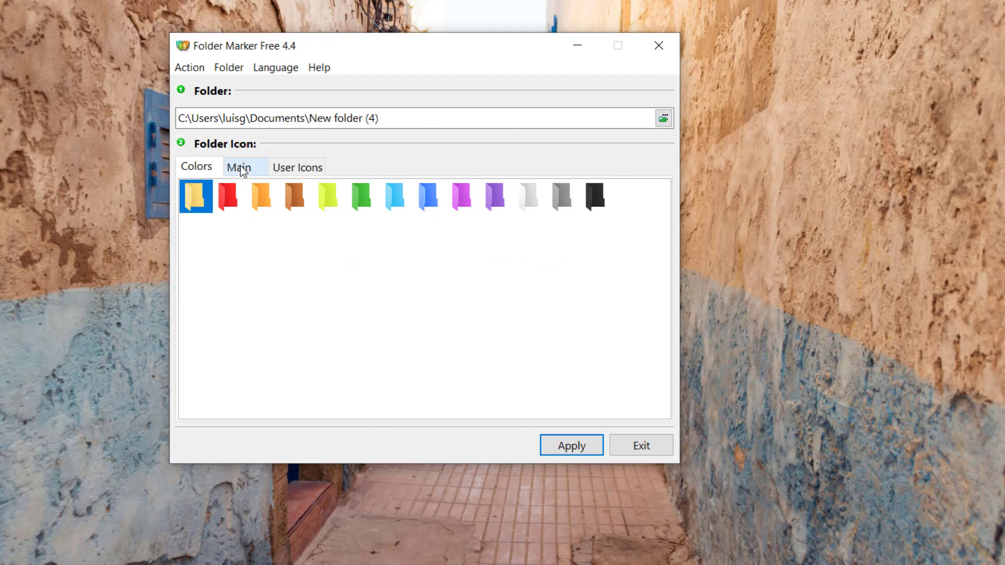
{"action": "left_click", "coordinate": [238, 166]}
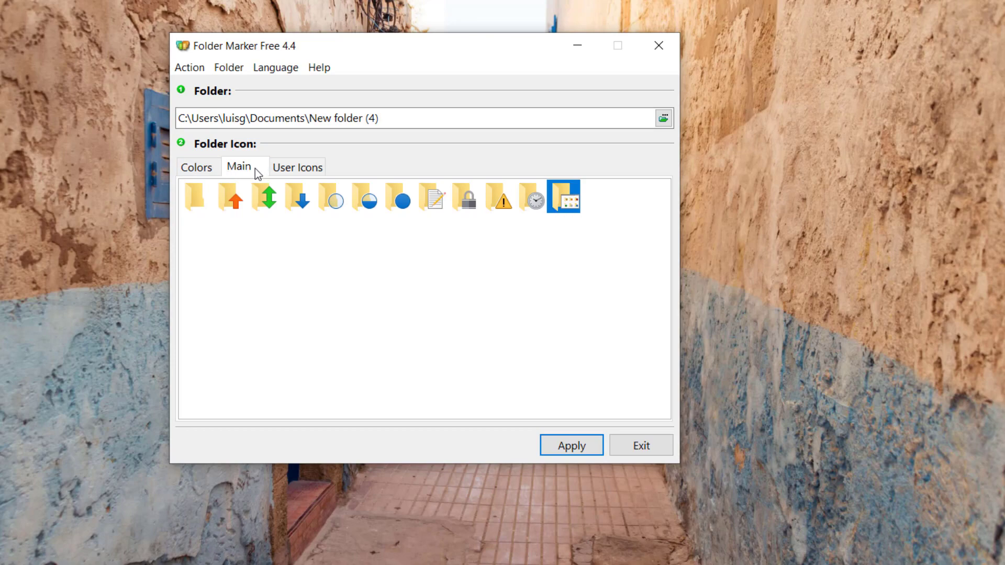
{"action": "mouse_move", "coordinate": [333, 199]}
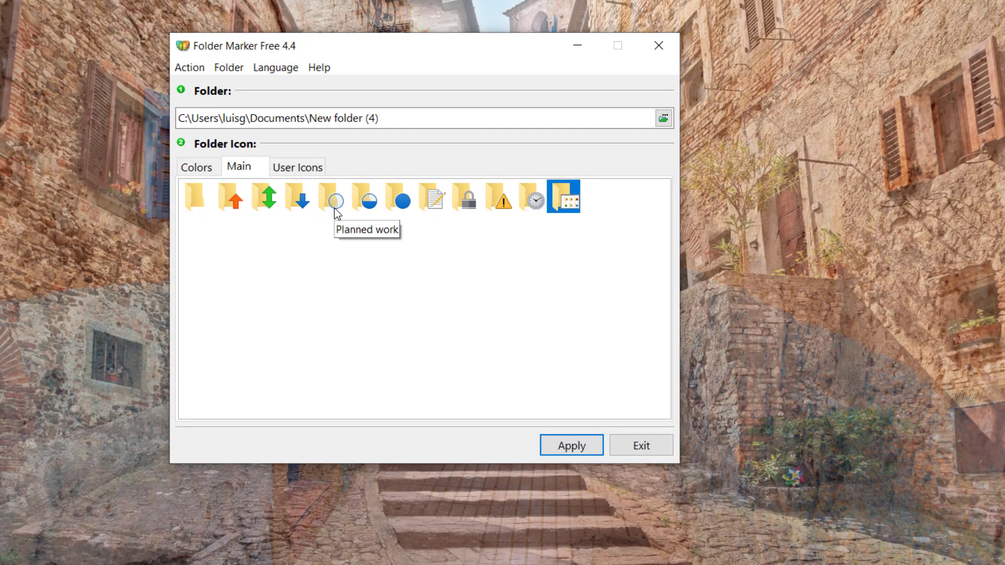
{"action": "mouse_move", "coordinate": [366, 199]}
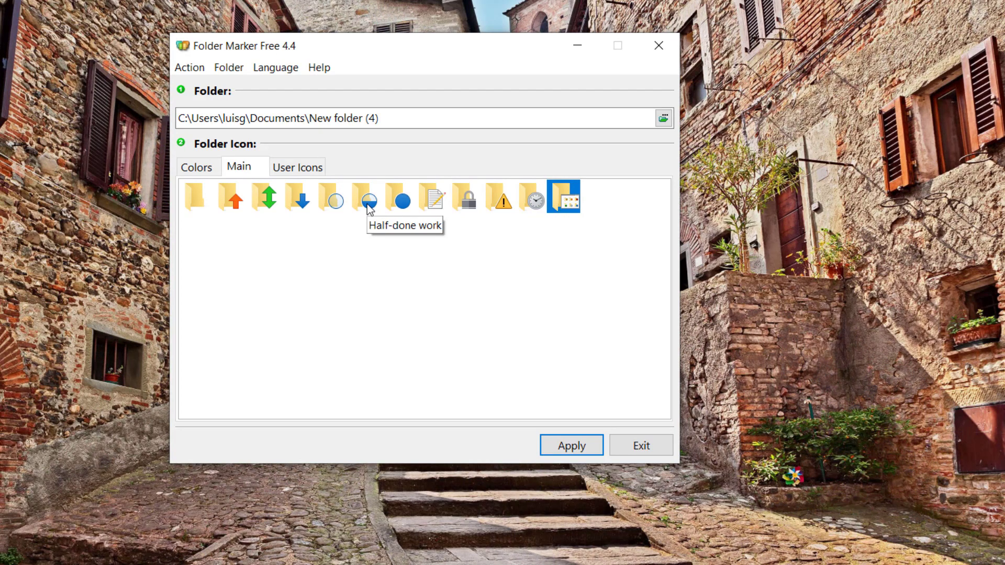
{"action": "mouse_move", "coordinate": [402, 201]}
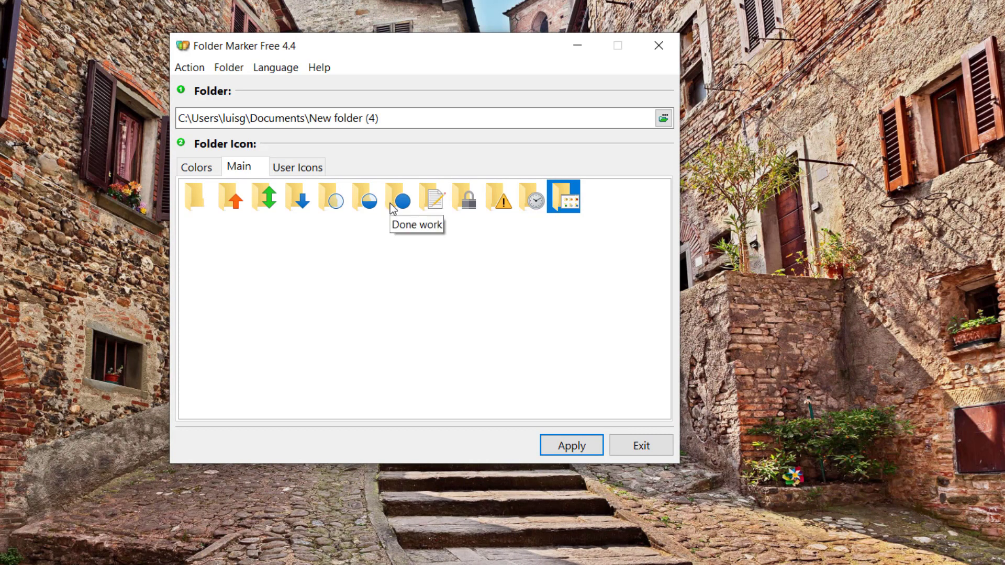
{"action": "mouse_move", "coordinate": [395, 205]}
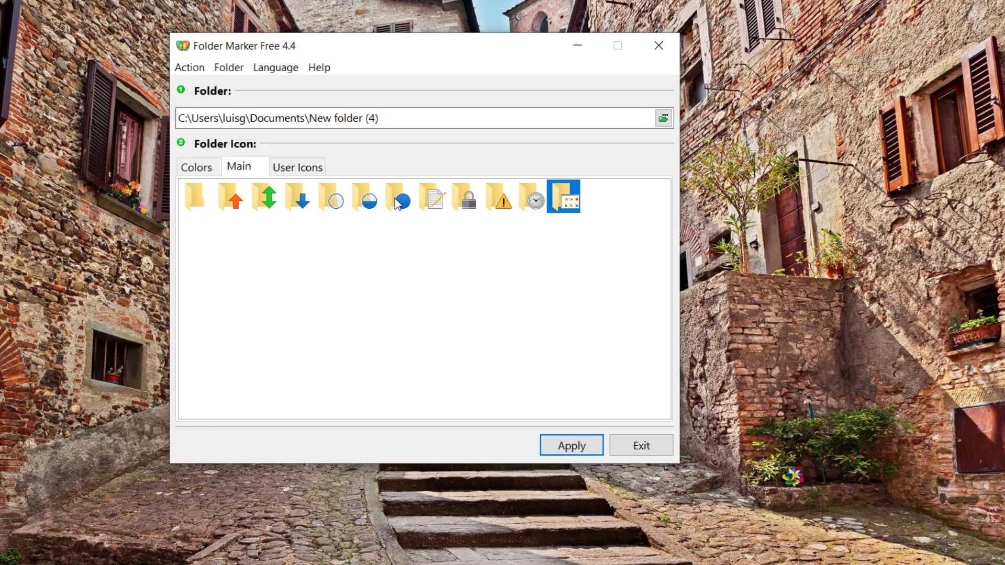
{"action": "mouse_move", "coordinate": [431, 204]}
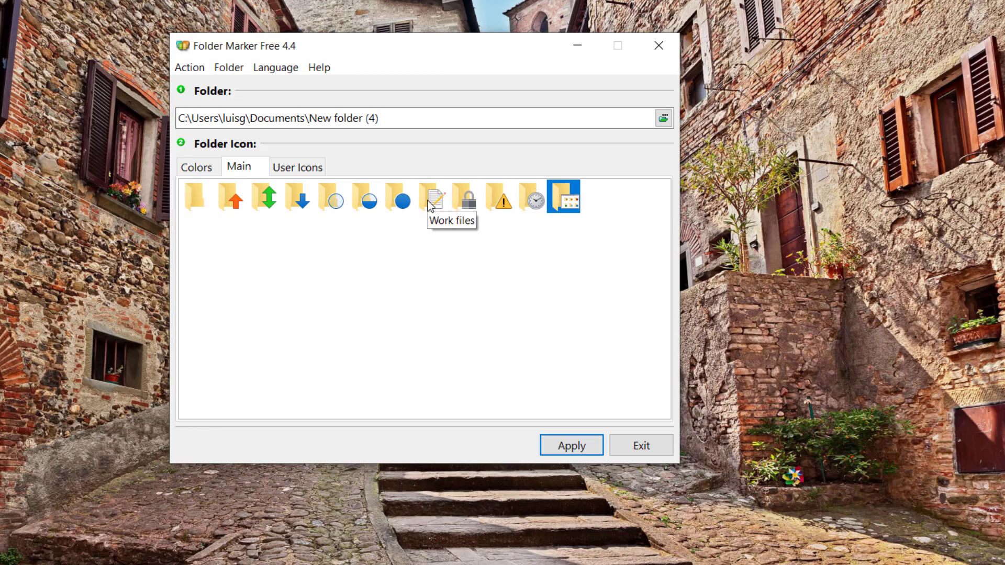
{"action": "mouse_move", "coordinate": [464, 199]}
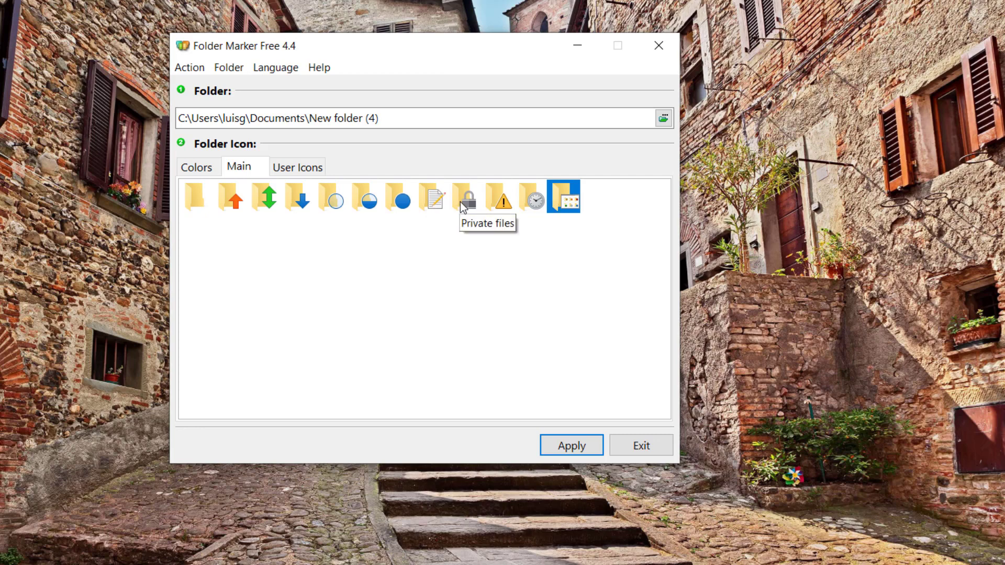
{"action": "left_click", "coordinate": [228, 67]}
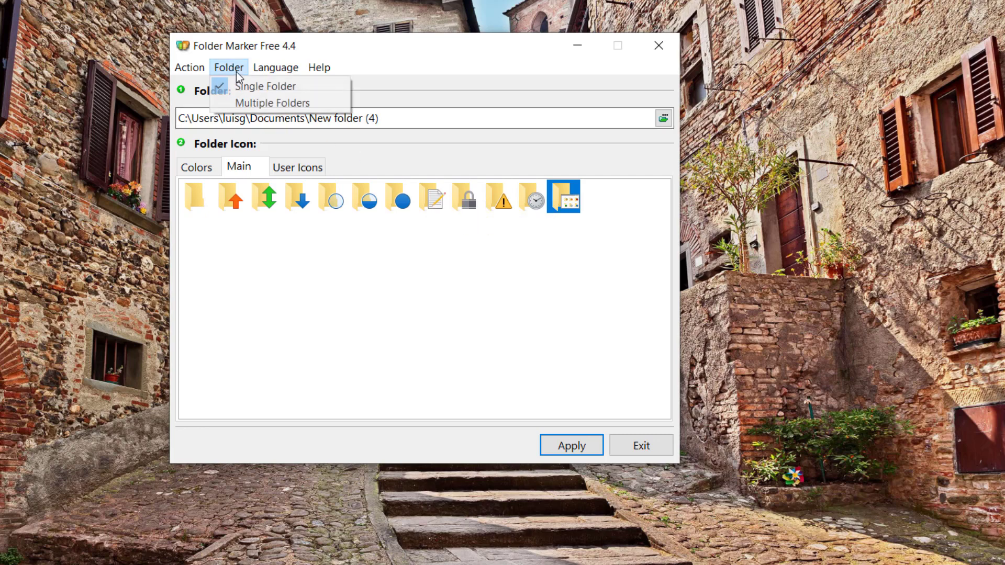
Step: Switch to Multiple Folders mode, then view the User Icons, Main and Colors icon sets
{"action": "left_click", "coordinate": [272, 102]}
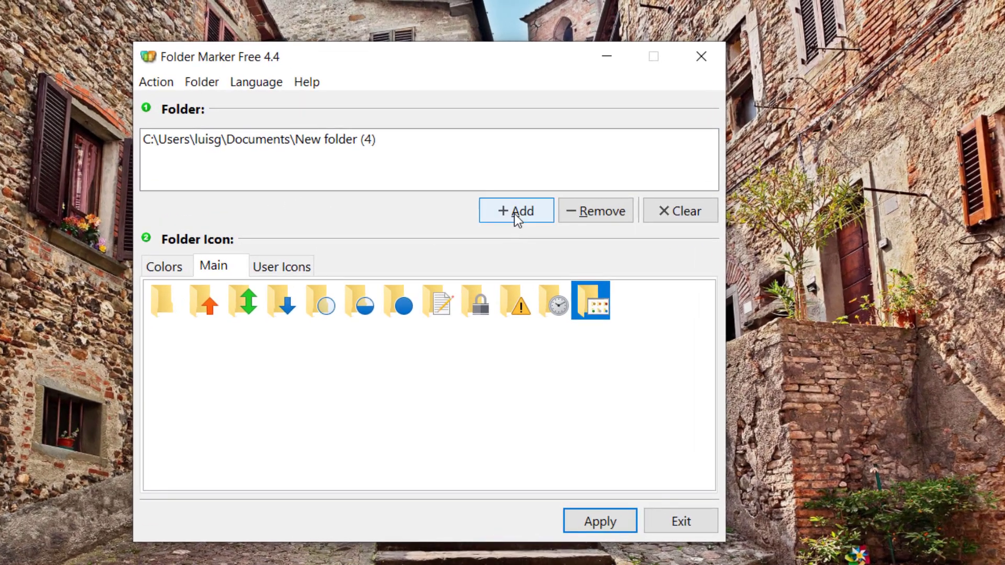
{"action": "mouse_move", "coordinate": [501, 226]}
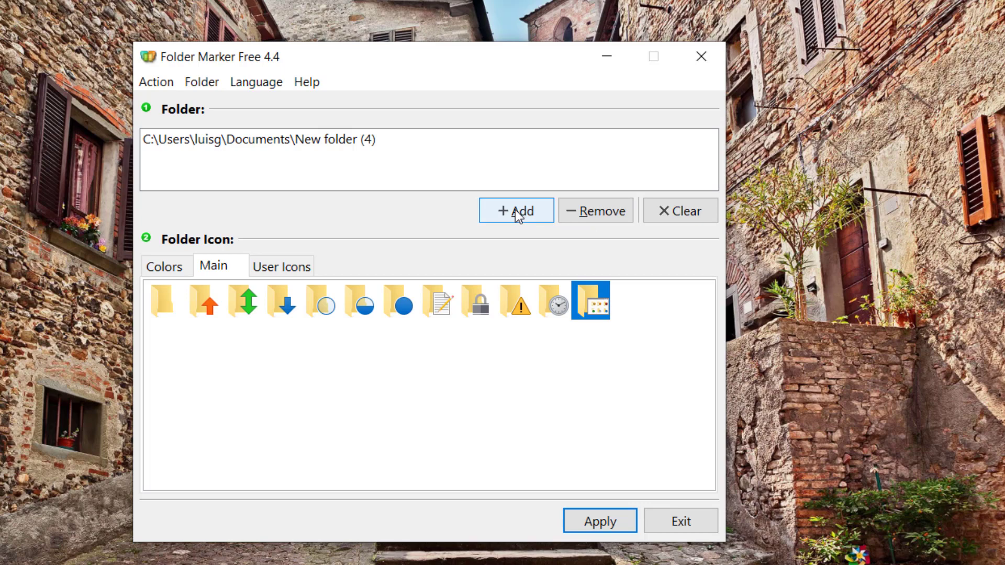
{"action": "left_click", "coordinate": [281, 265]}
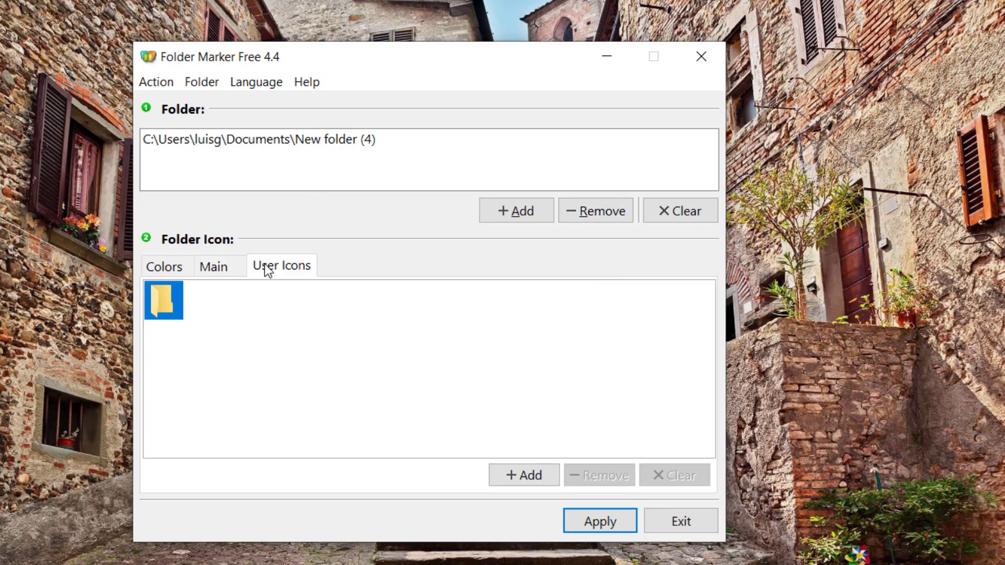
{"action": "left_click", "coordinate": [213, 265]}
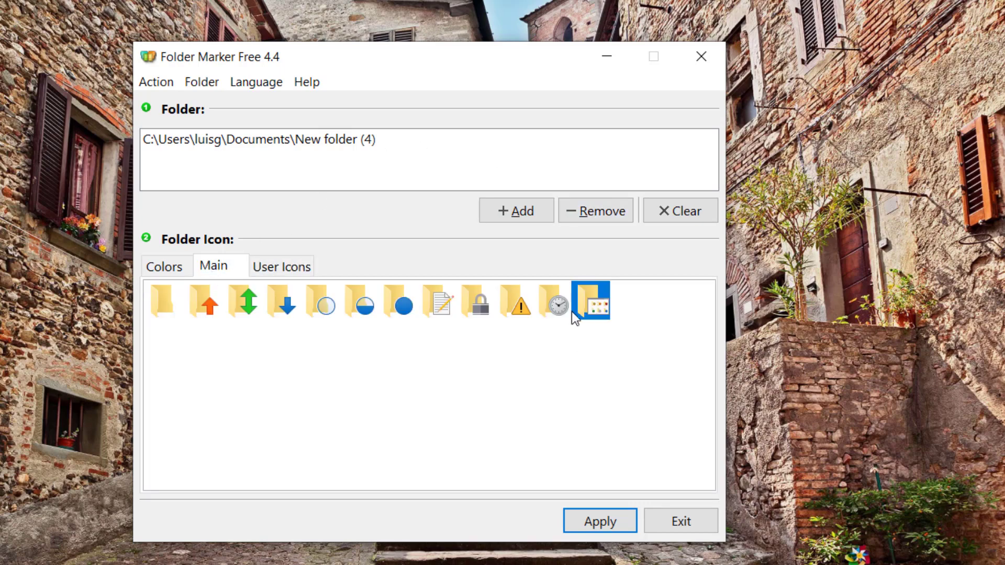
{"action": "mouse_move", "coordinate": [465, 280]}
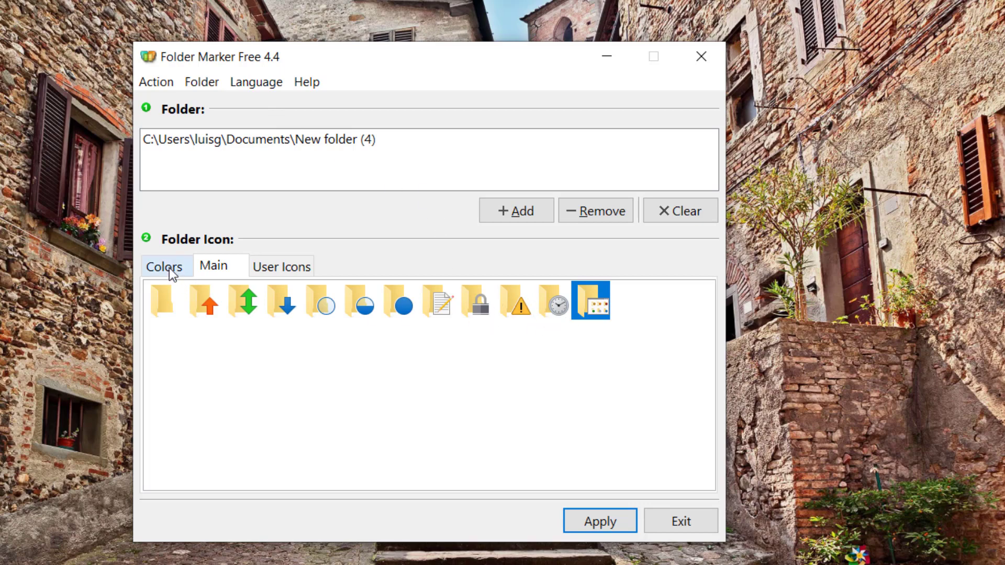
{"action": "left_click", "coordinate": [164, 264]}
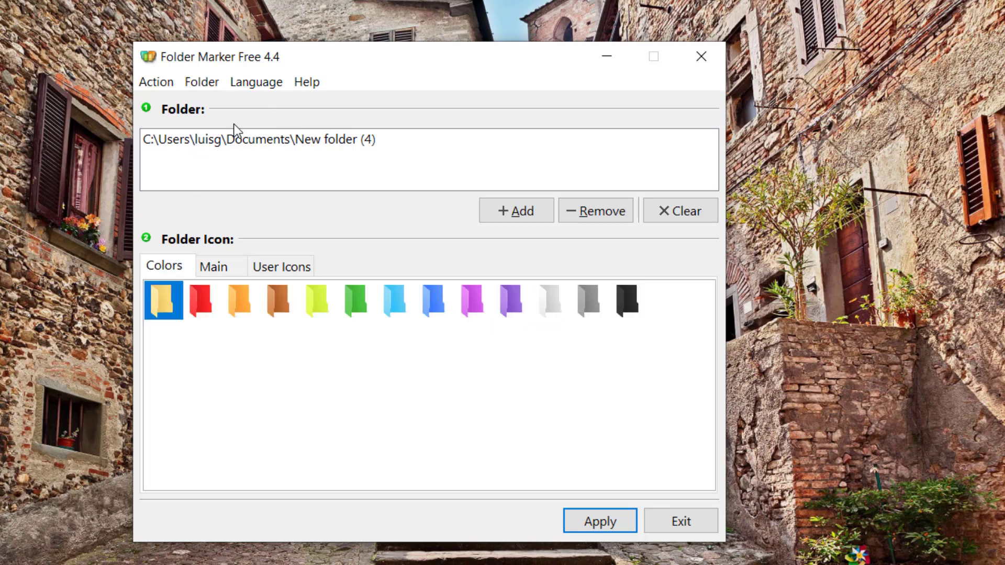
{"action": "mouse_move", "coordinate": [595, 210]}
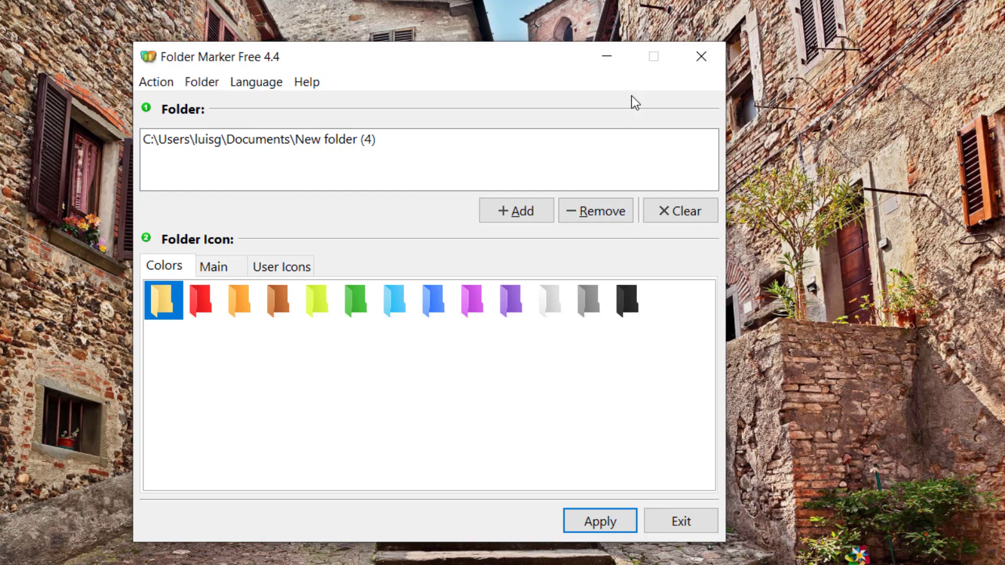
{"action": "mouse_move", "coordinate": [701, 57]}
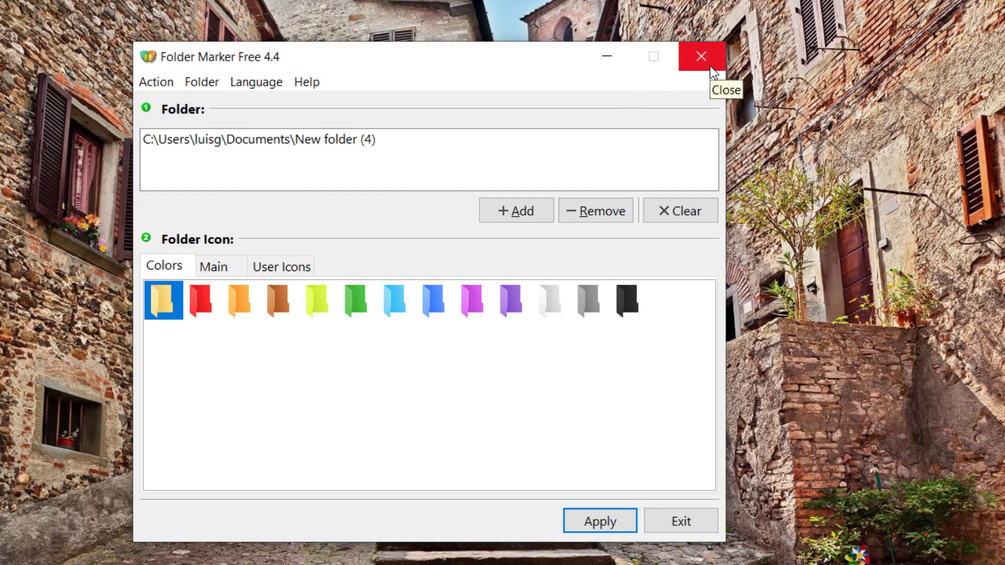